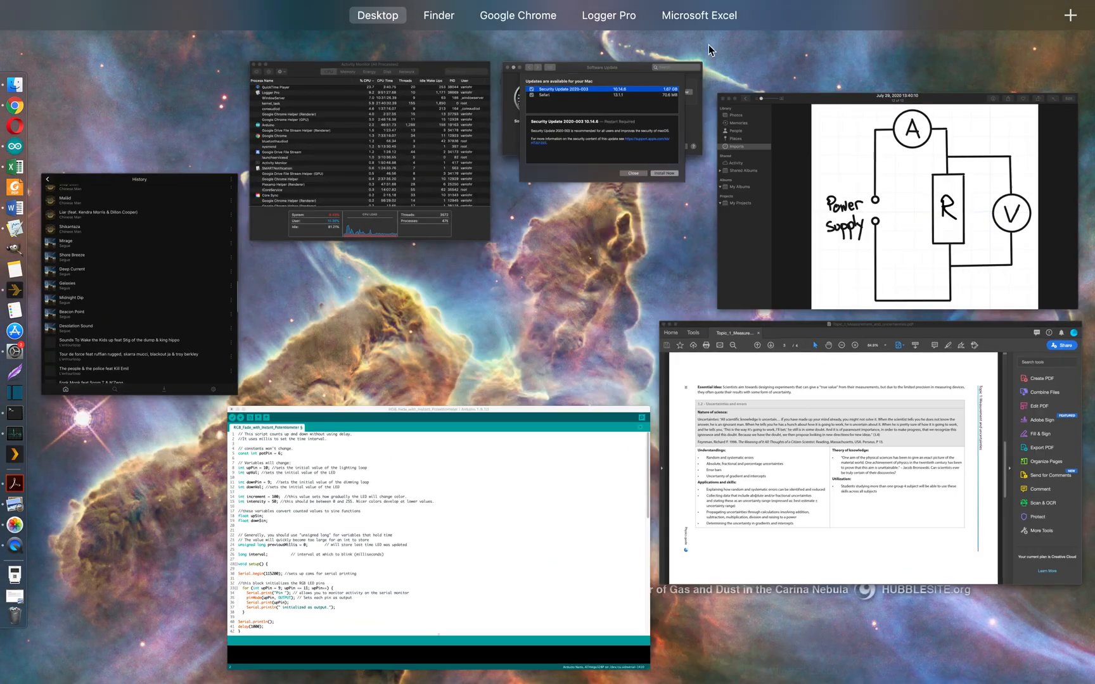
Bring Logger Pro forward and discard the previous run without saving
click(607, 16)
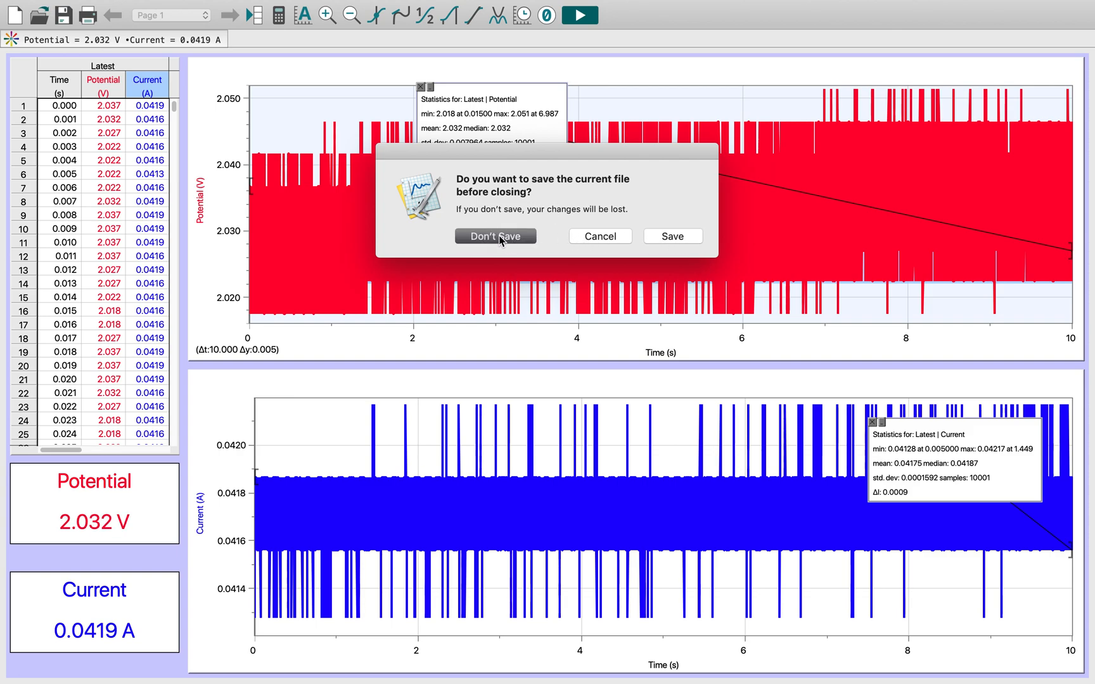
click(495, 236)
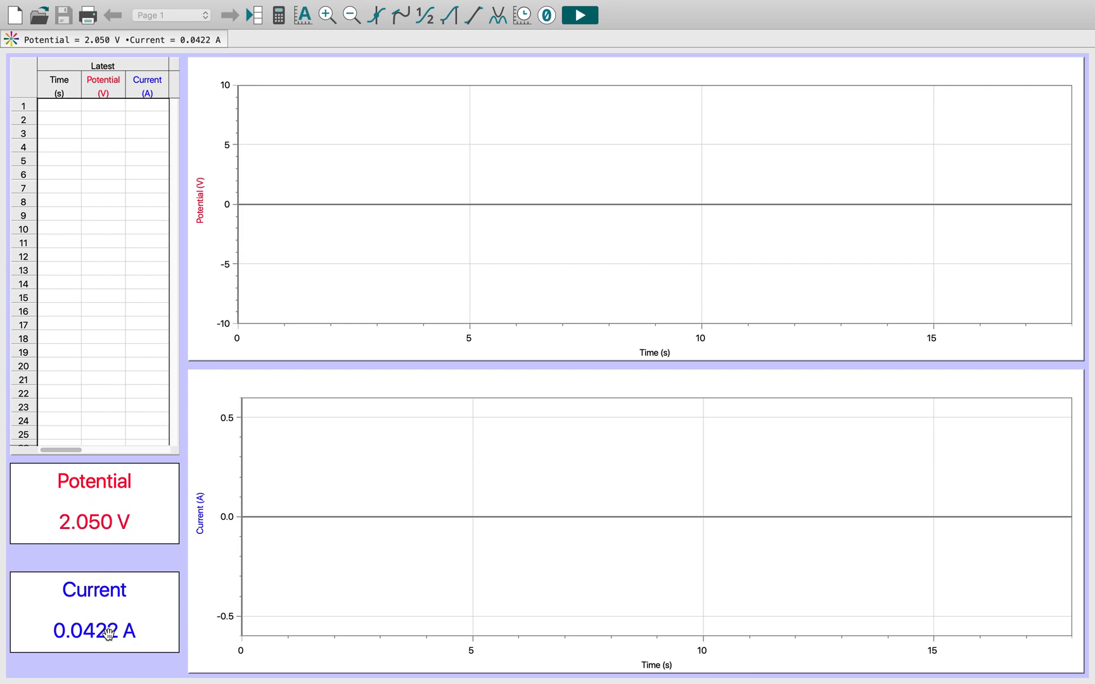
mouse_move(135, 610)
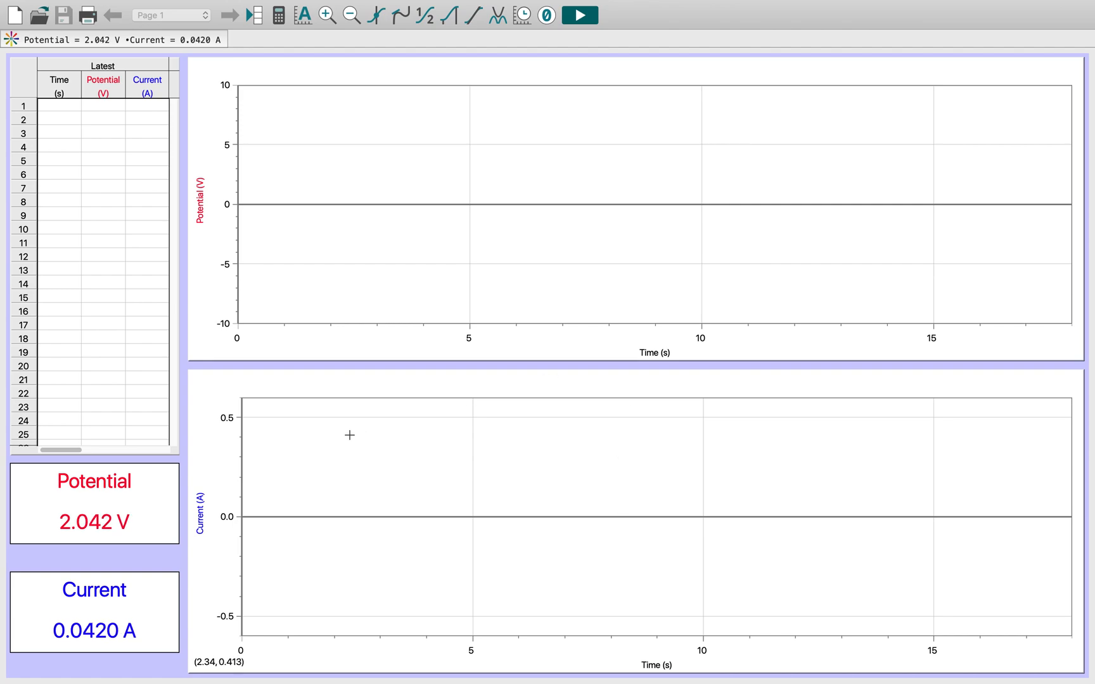
mouse_move(562, 194)
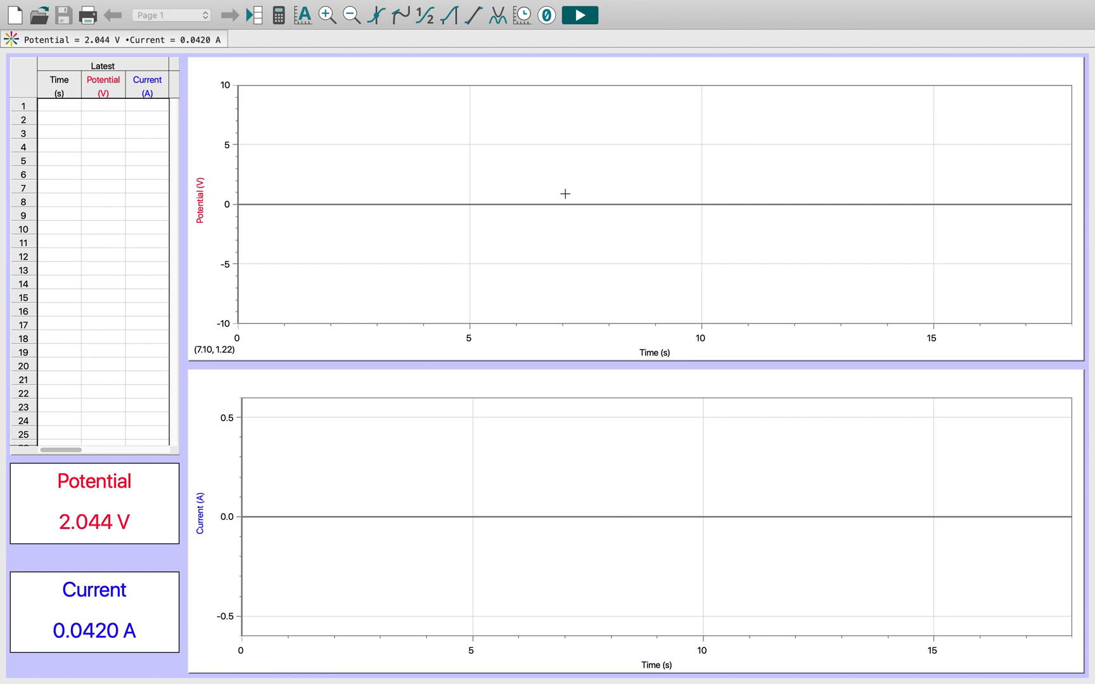
mouse_move(102, 518)
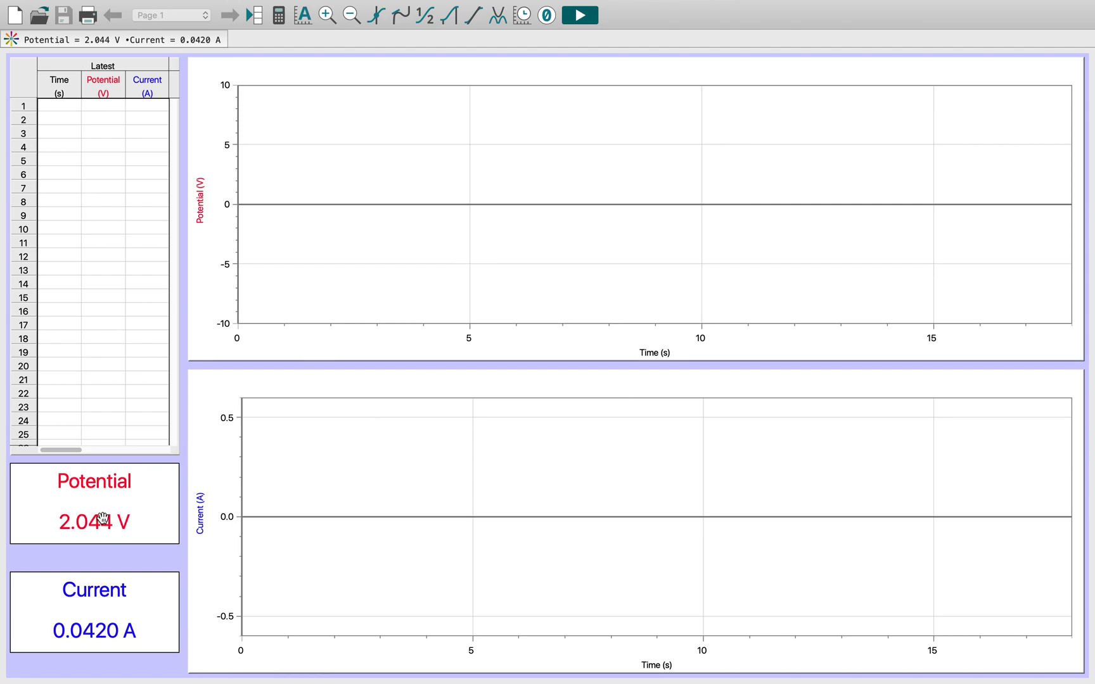
mouse_move(394, 371)
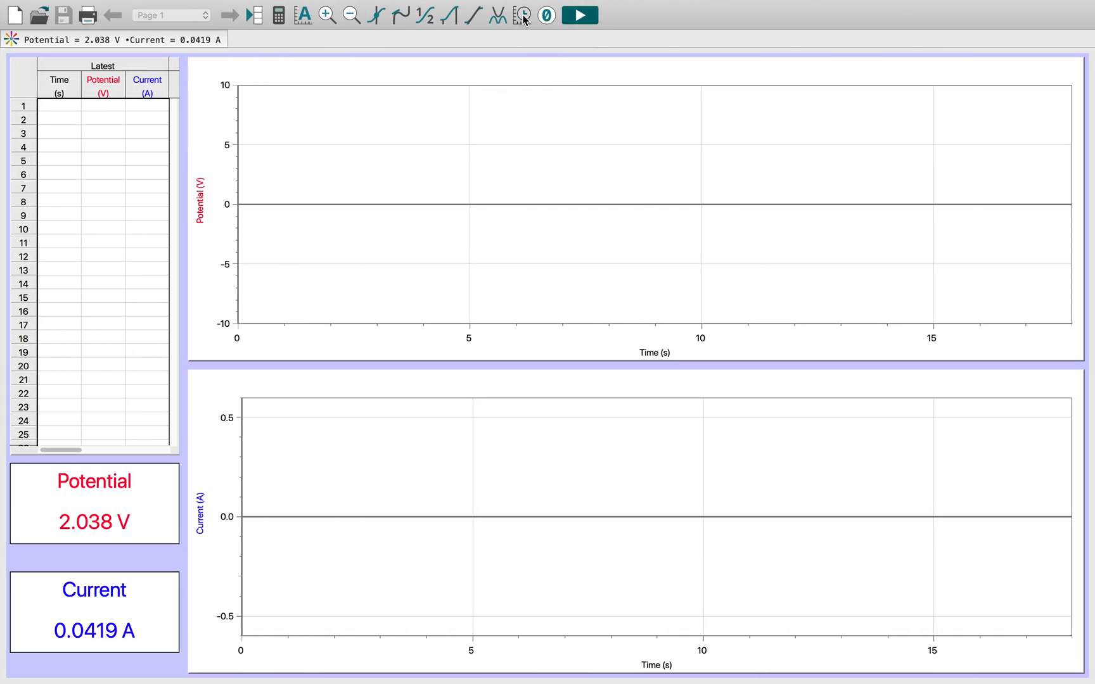
Set the collection duration to 10 seconds in the data collection settings
click(523, 15)
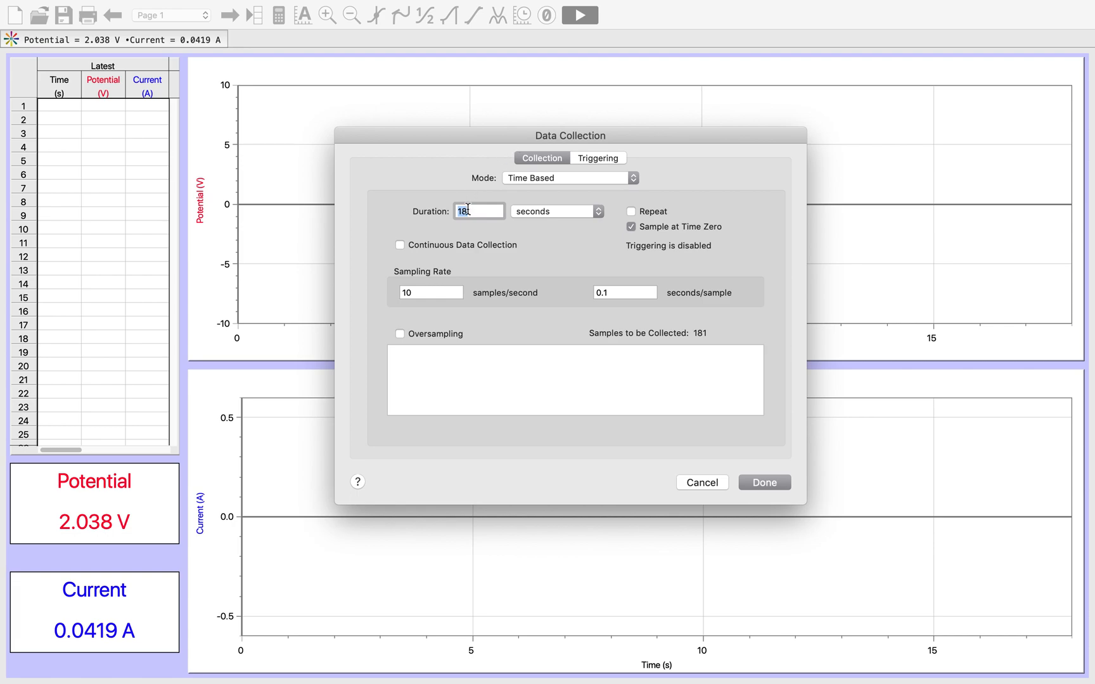
key(Backspace)
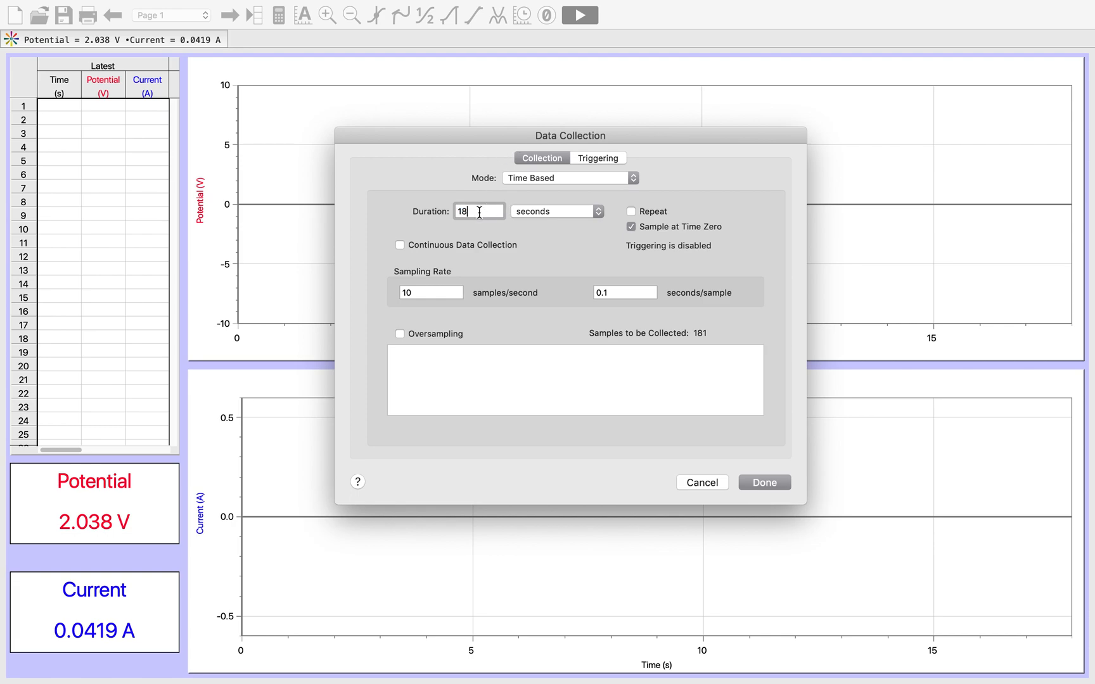
text(1)
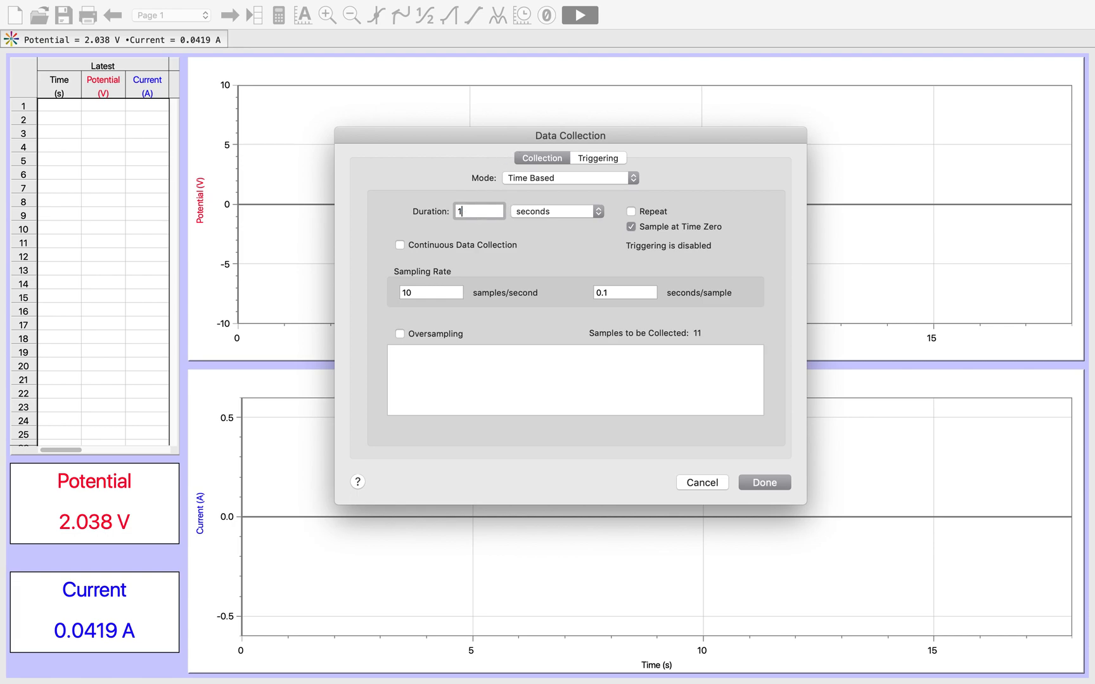
text(0)
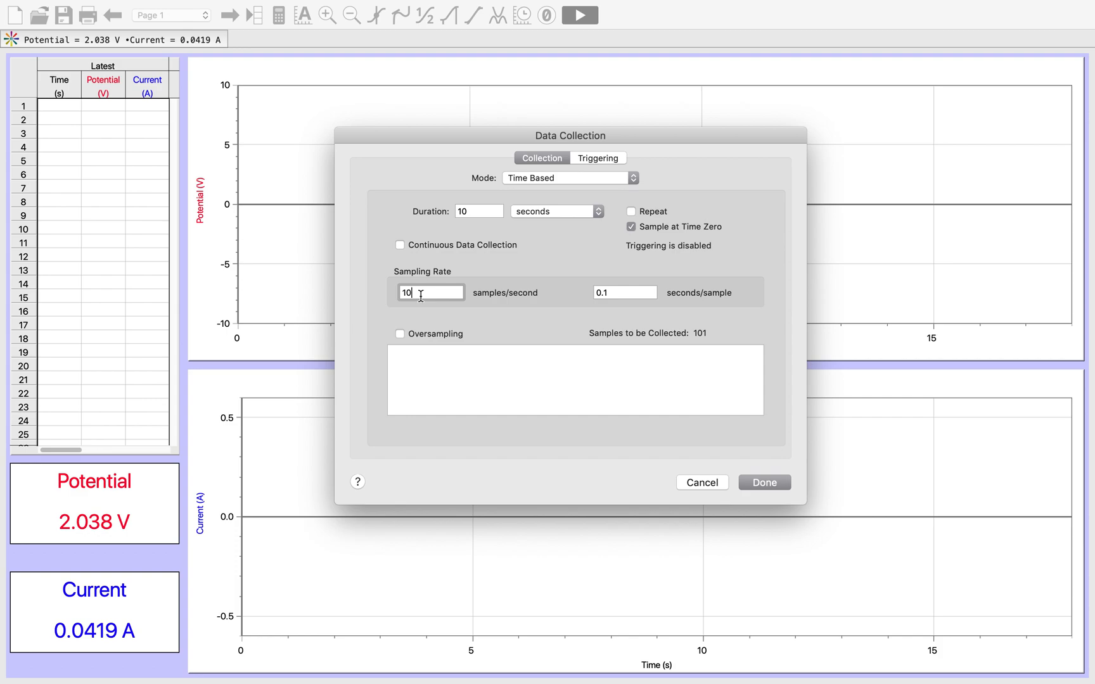
Set the sampling rate to 1000 samples per second and apply the settings
text(100)
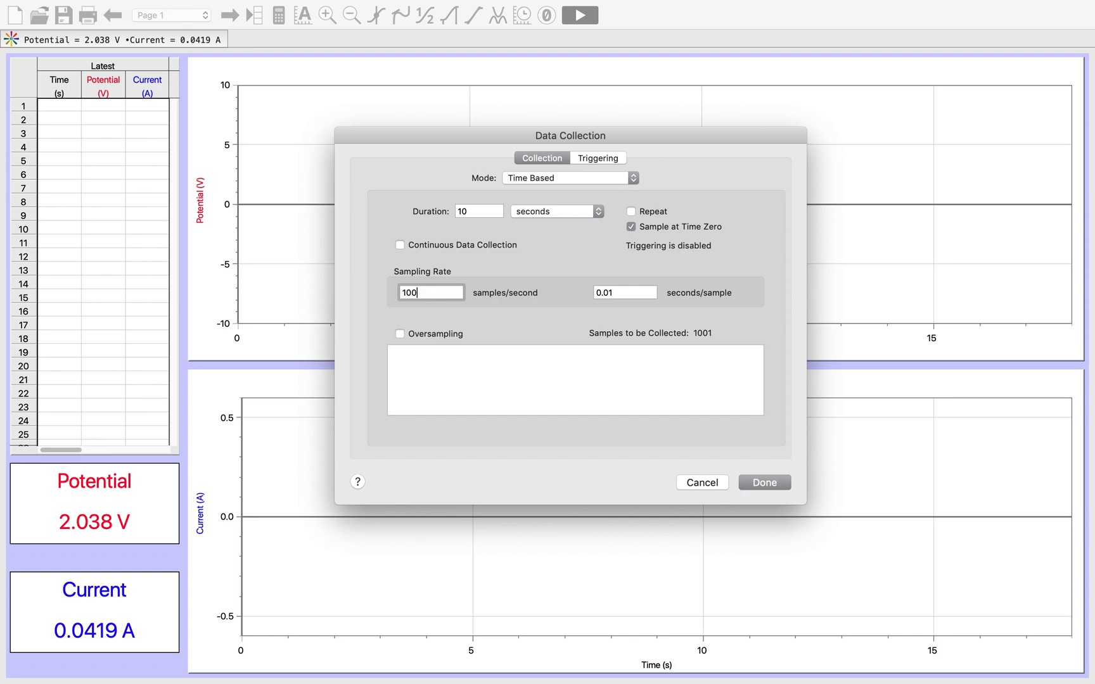
mouse_move(440, 279)
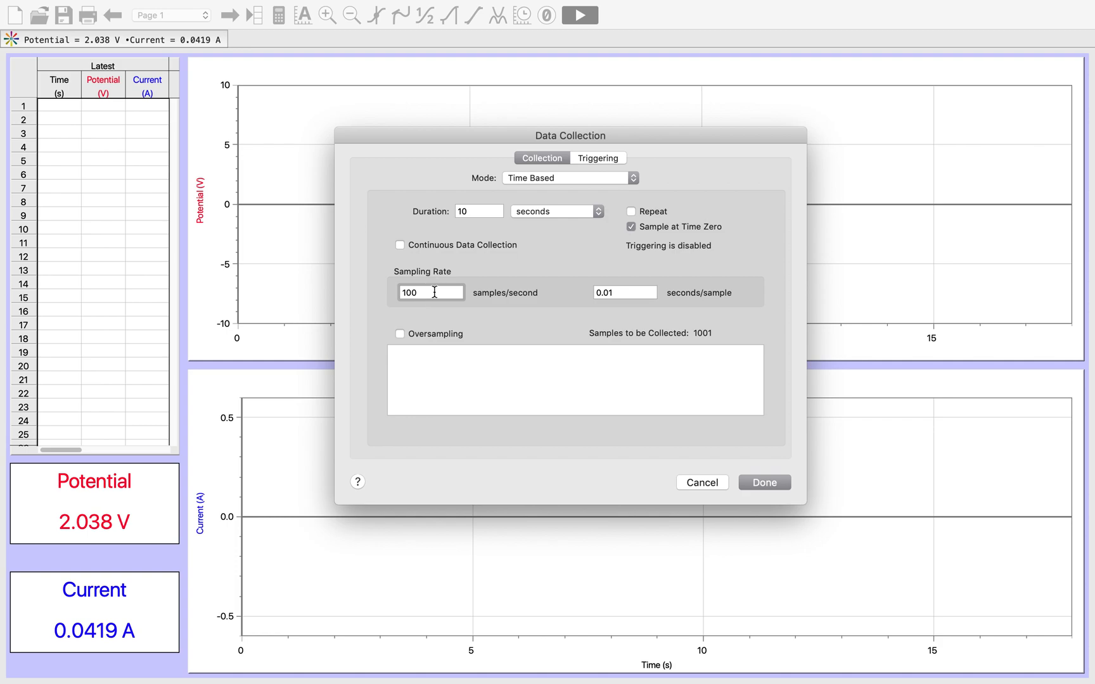
text(1000)
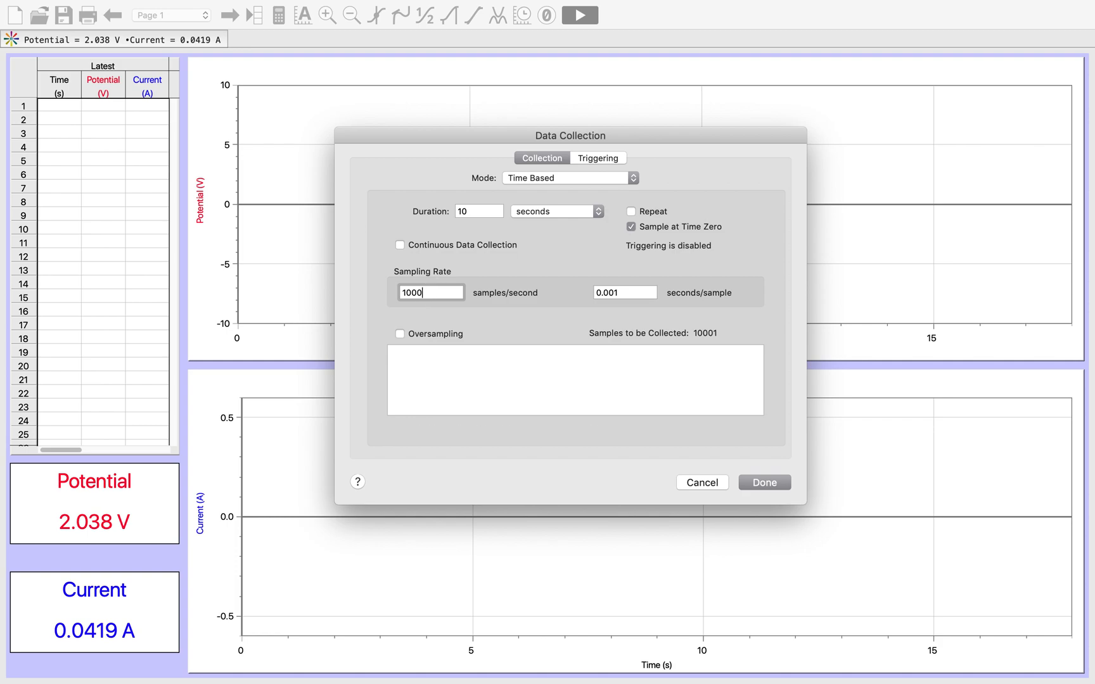
text(10000)
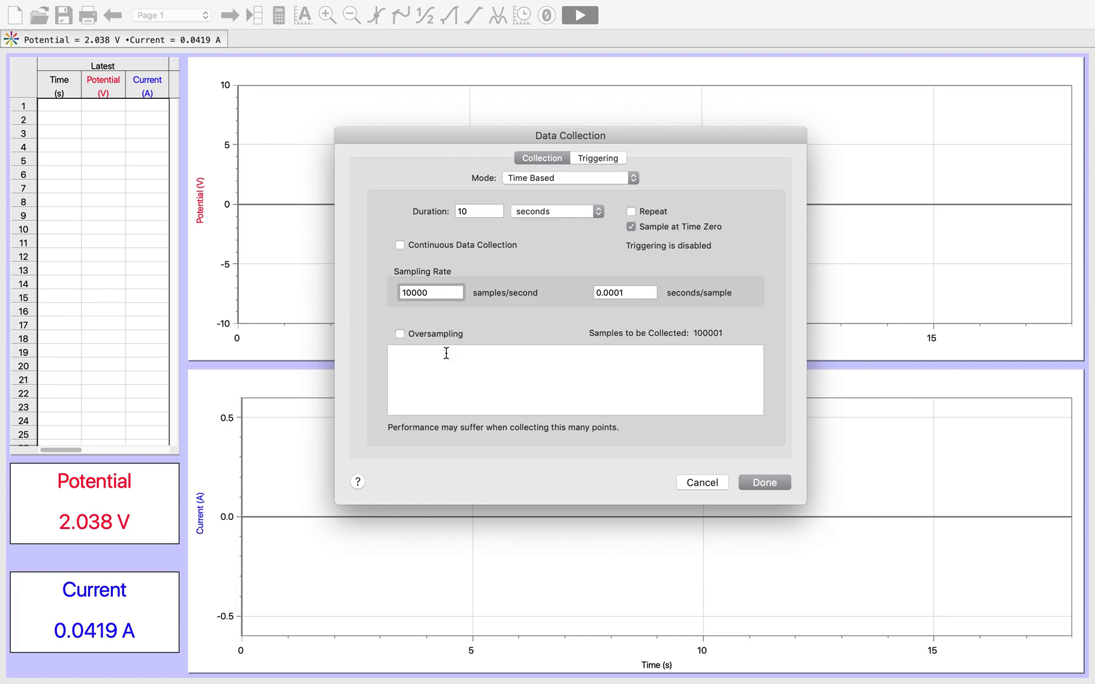
mouse_move(447, 437)
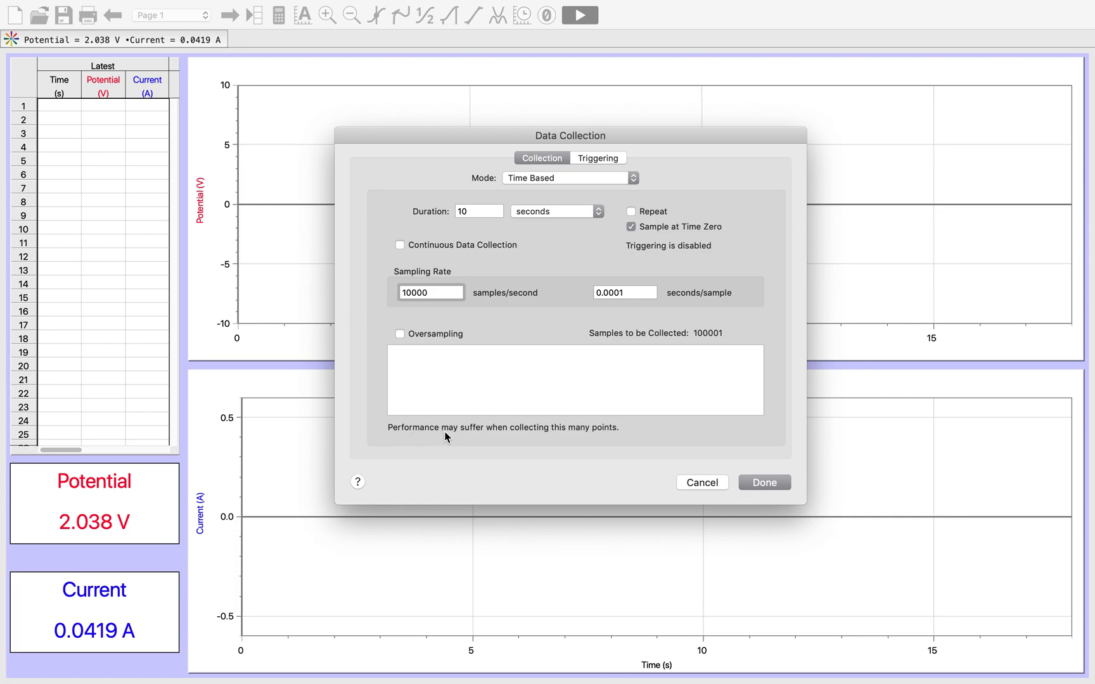
click(431, 292)
text(1000)
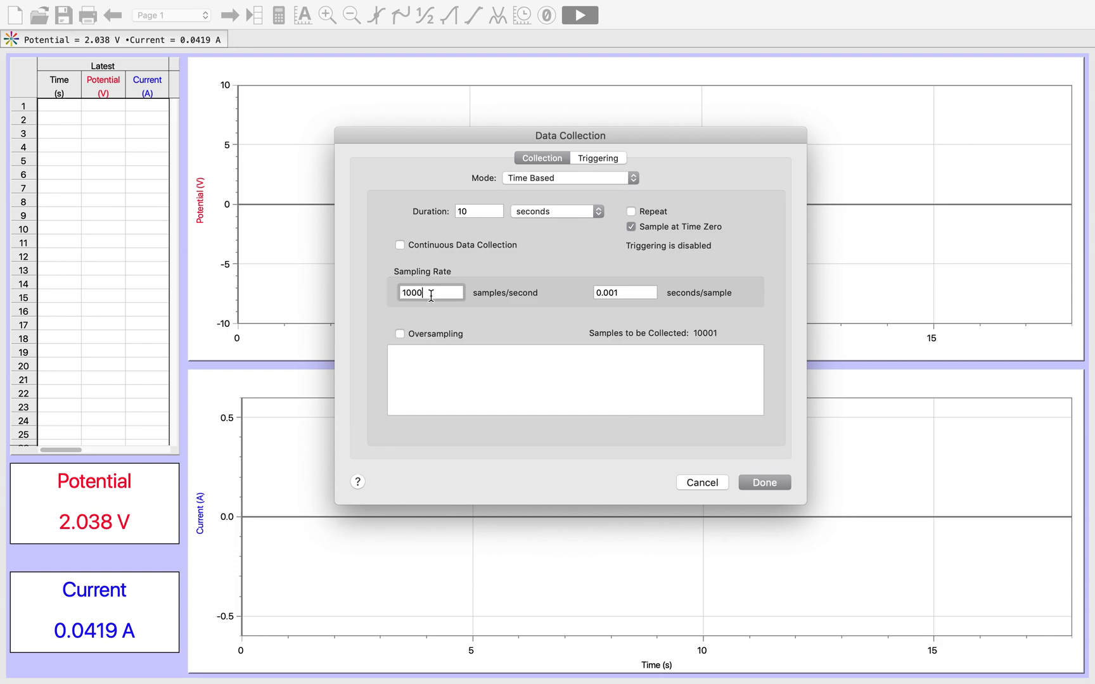
mouse_move(607, 351)
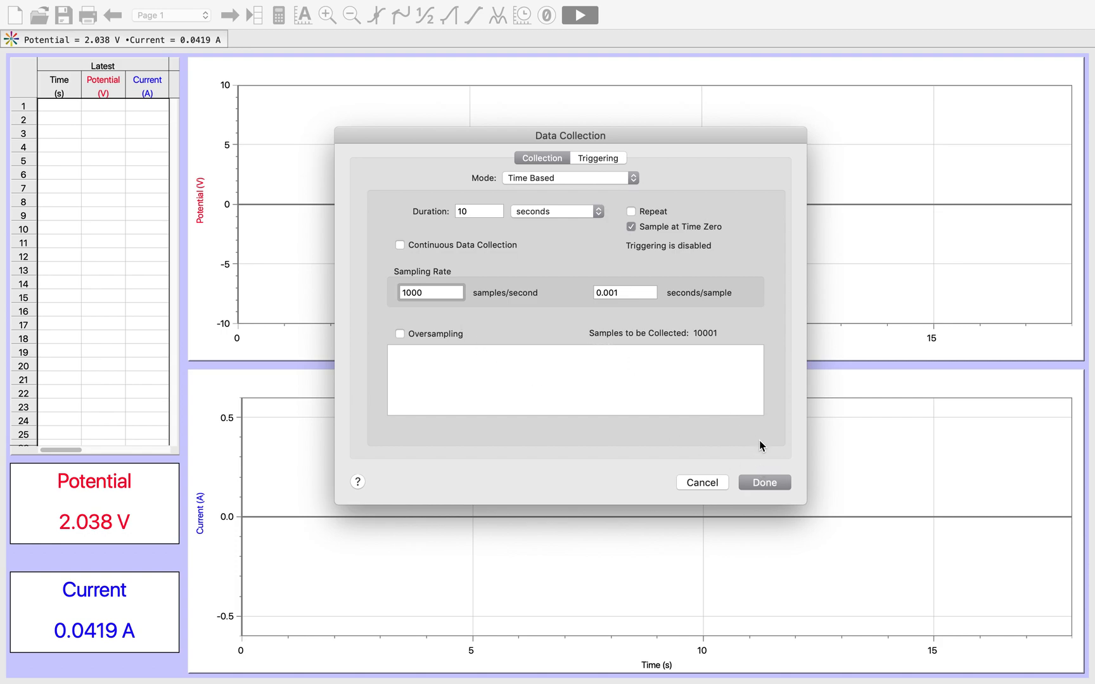
mouse_move(535, 409)
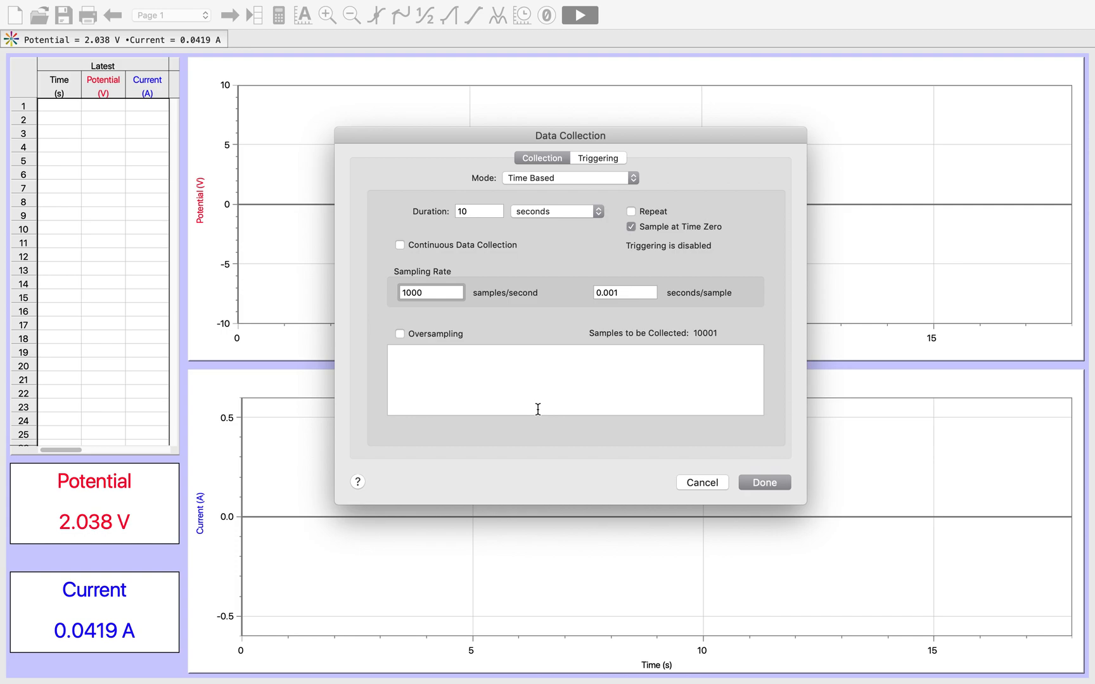
click(431, 291)
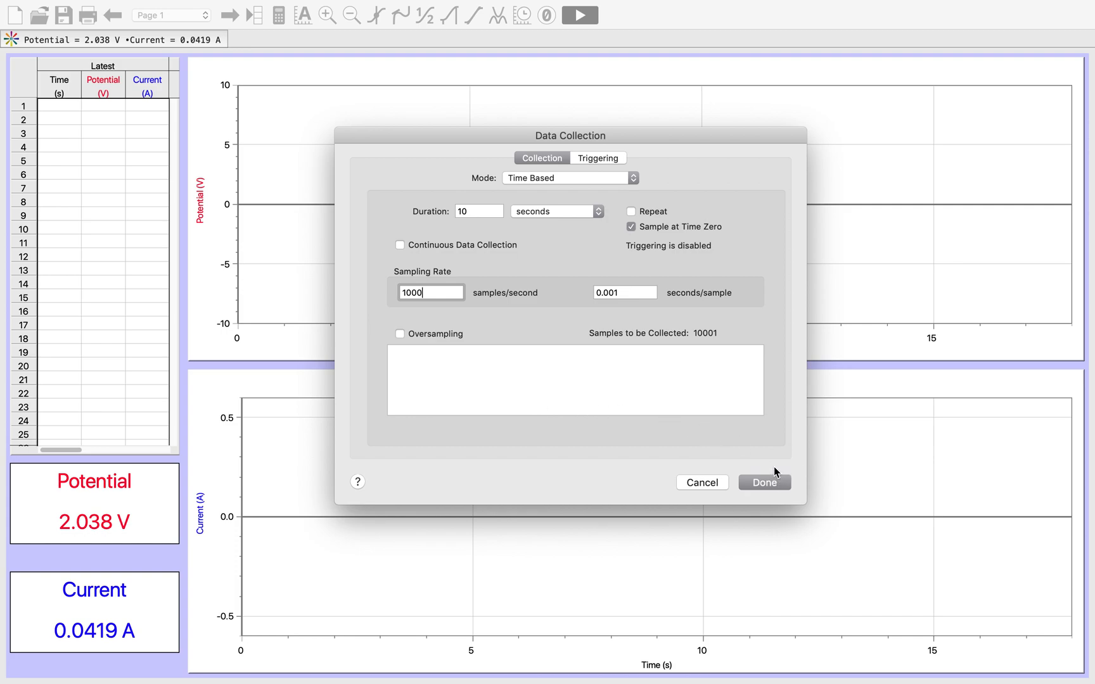
mouse_move(402, 265)
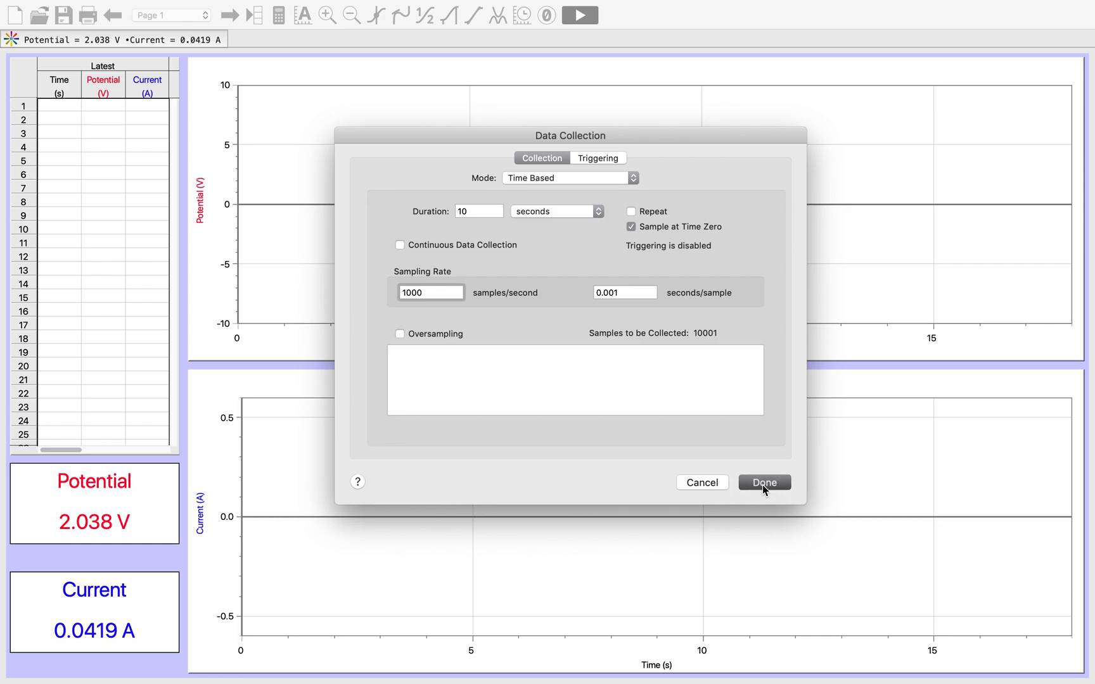
click(763, 483)
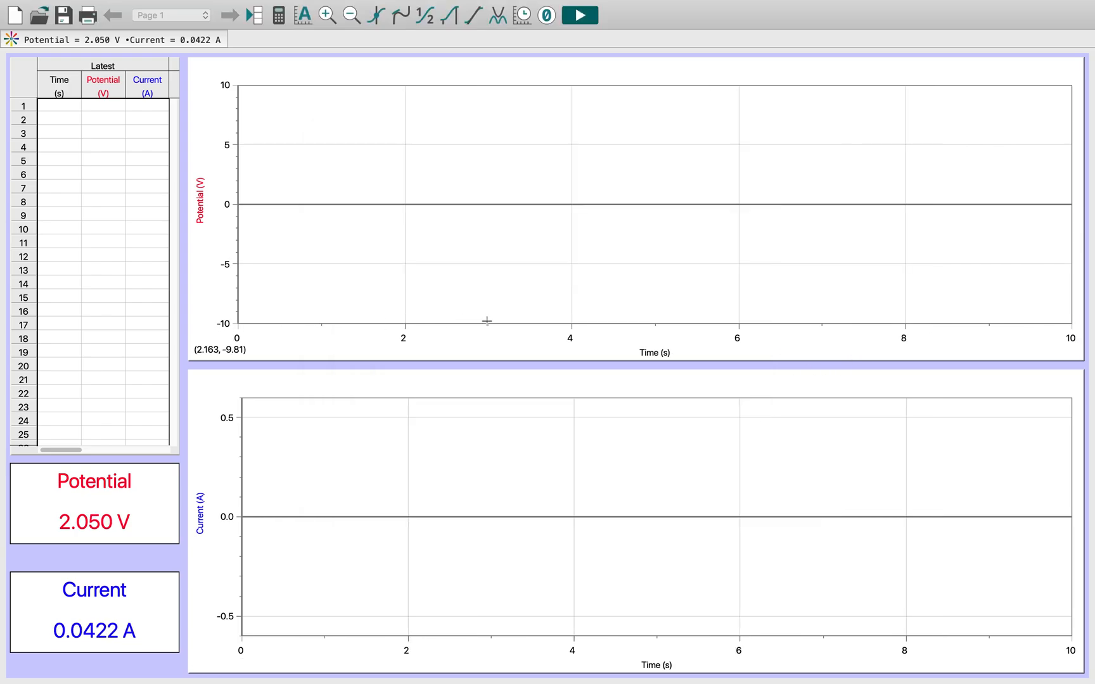
Start collection and record the full 10-second run of potential and current
click(578, 15)
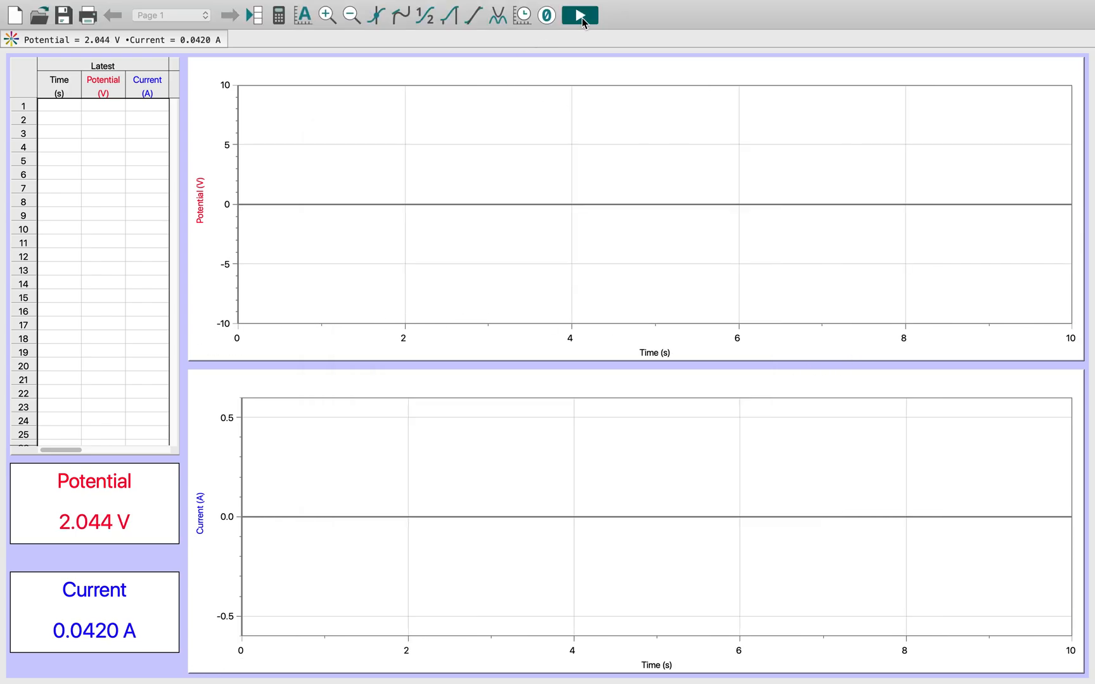
mouse_move(579, 15)
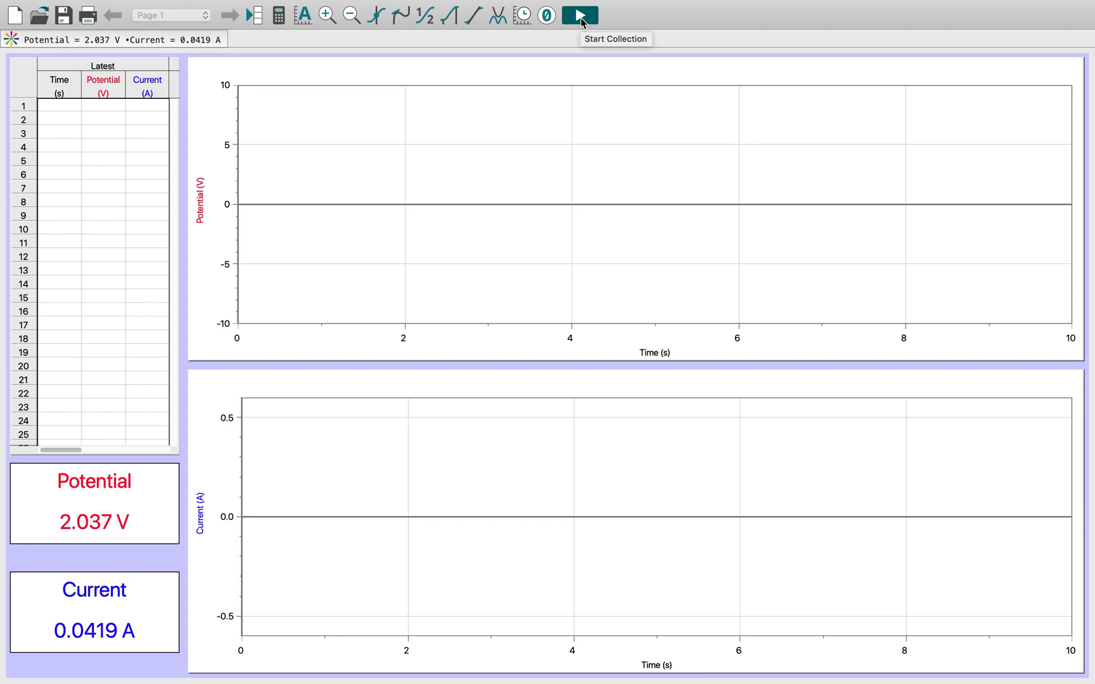
click(579, 15)
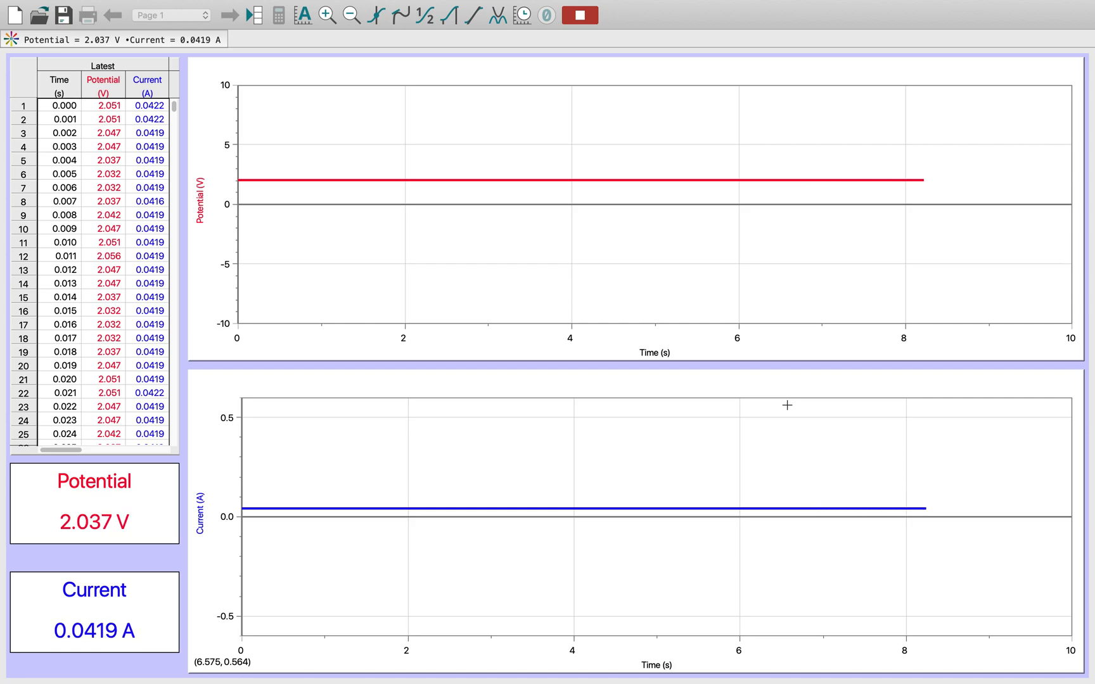
click(579, 16)
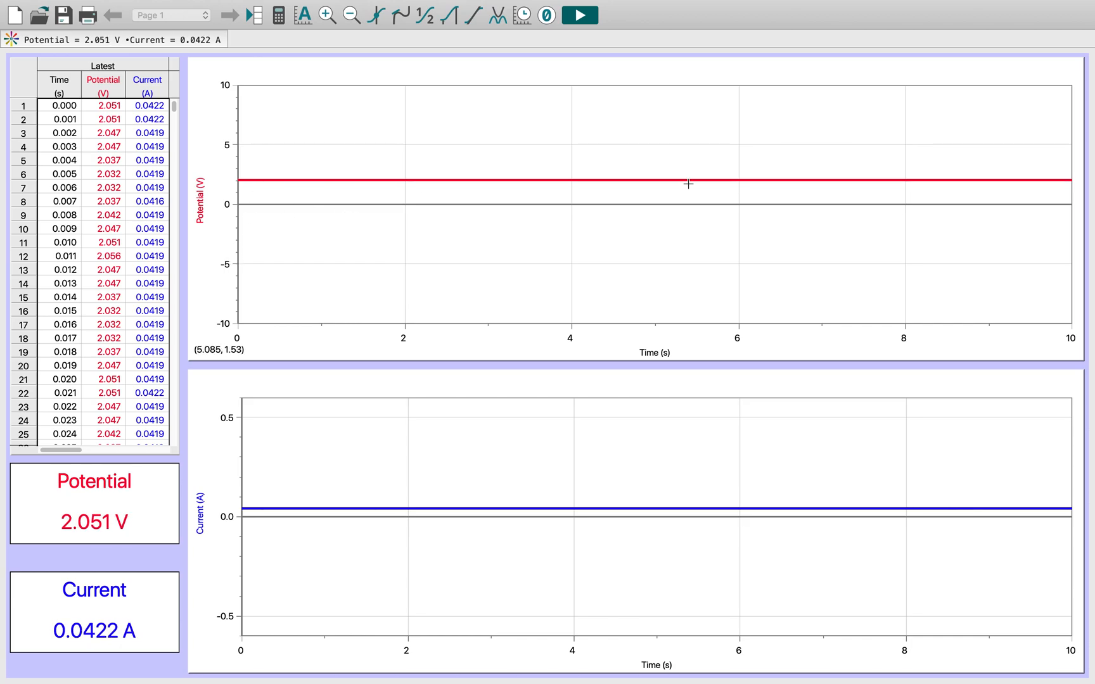
mouse_move(319, 272)
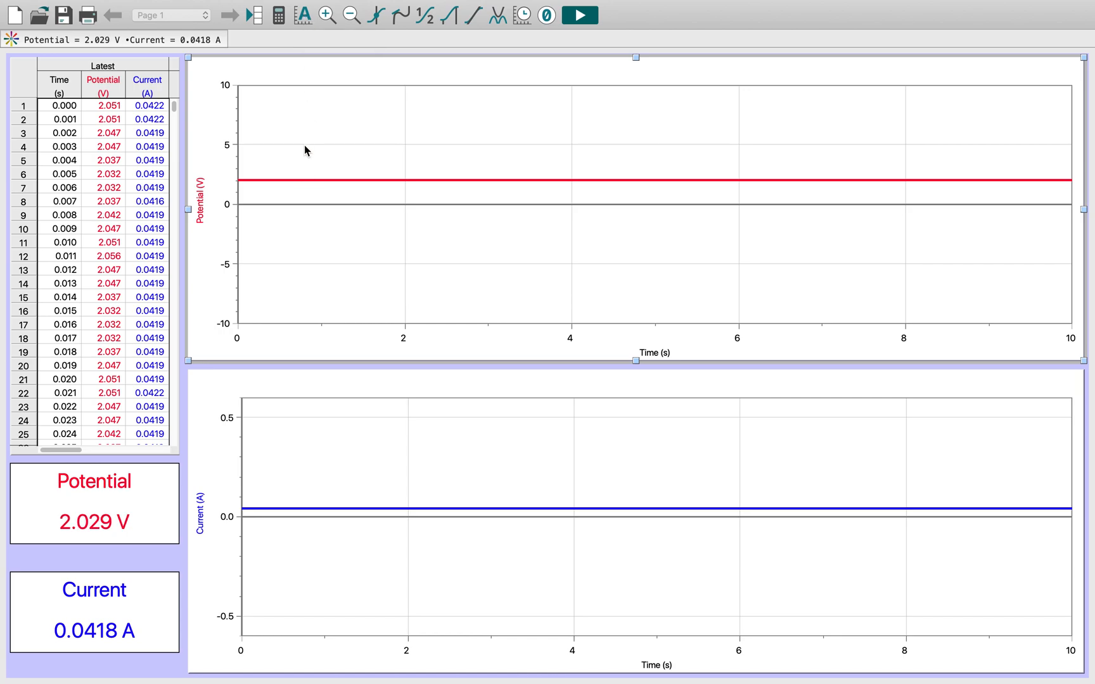
Autoscale the potential graph so the 2.02–2.06 V fluctuations fill the plot
click(305, 16)
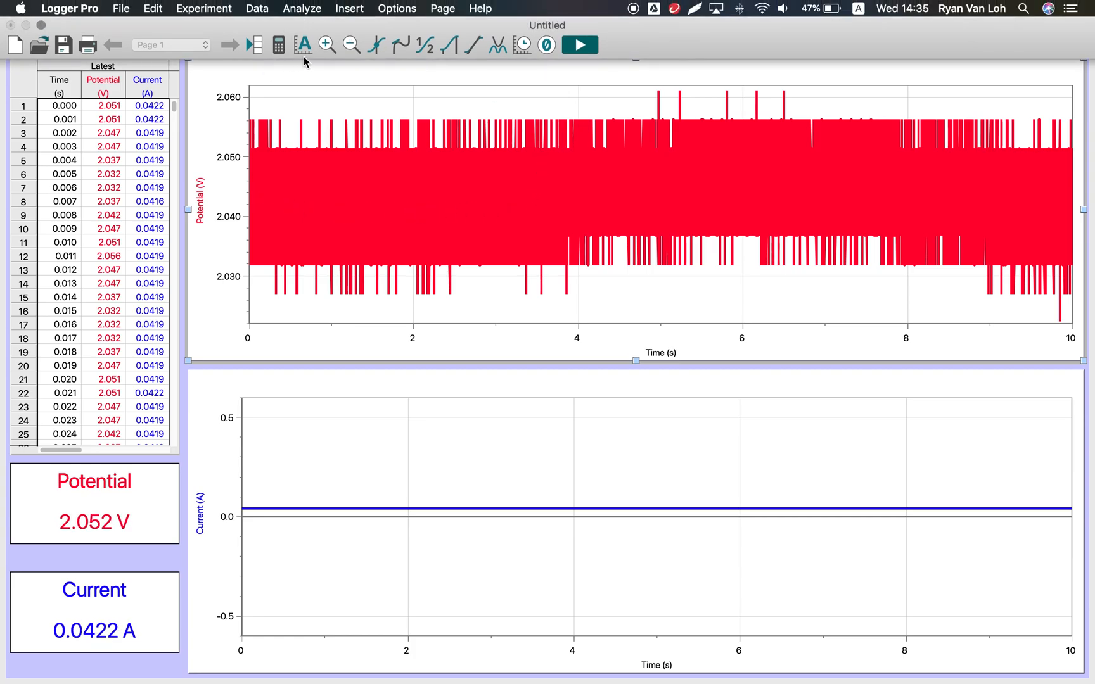
click(351, 44)
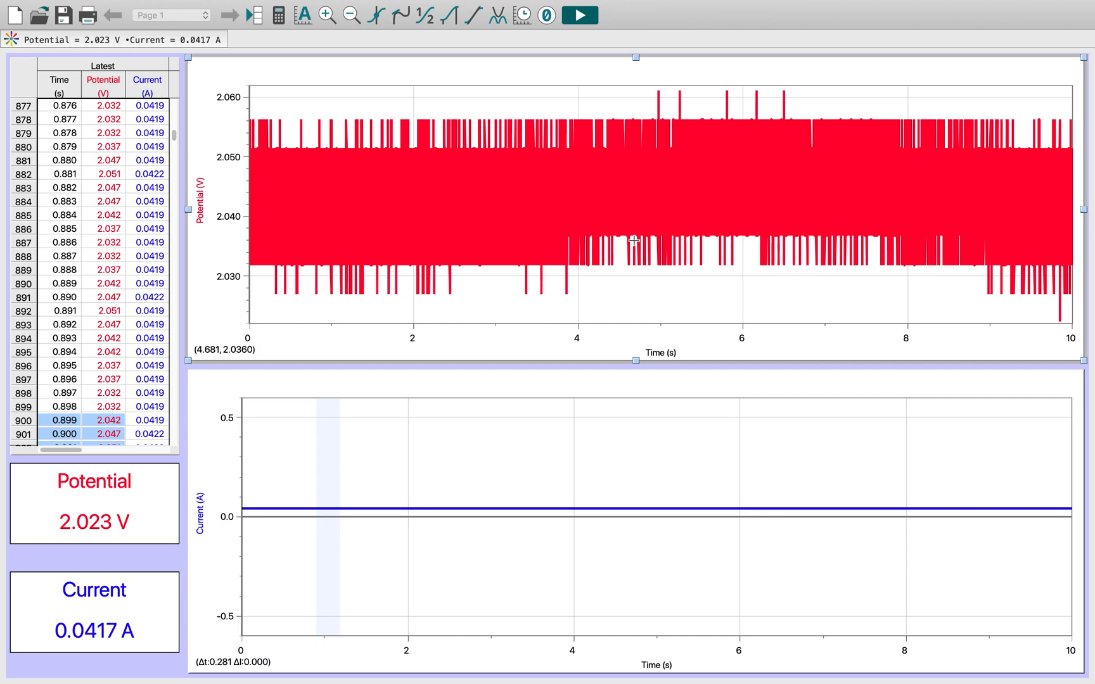
mouse_move(695, 166)
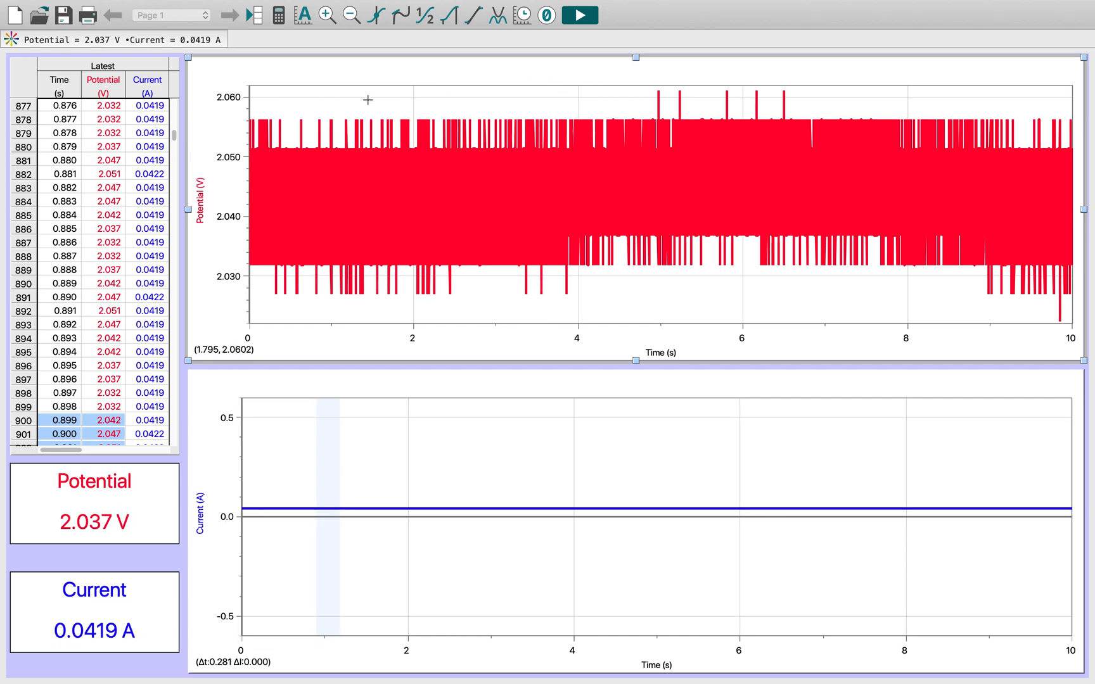
click(401, 206)
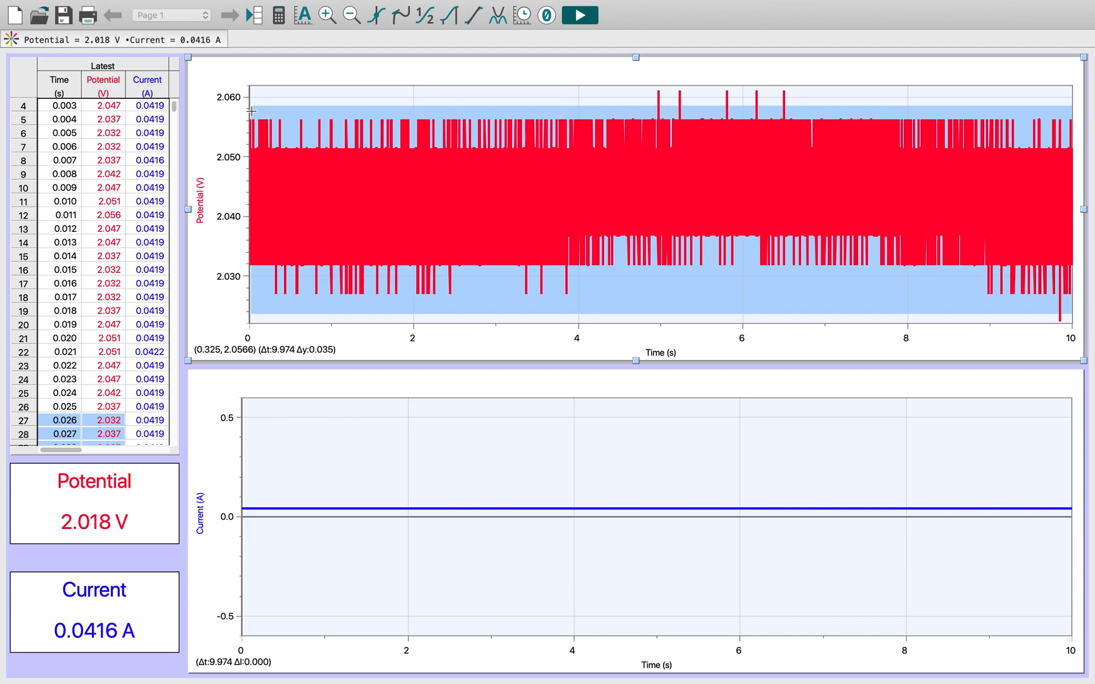
mouse_move(467, 97)
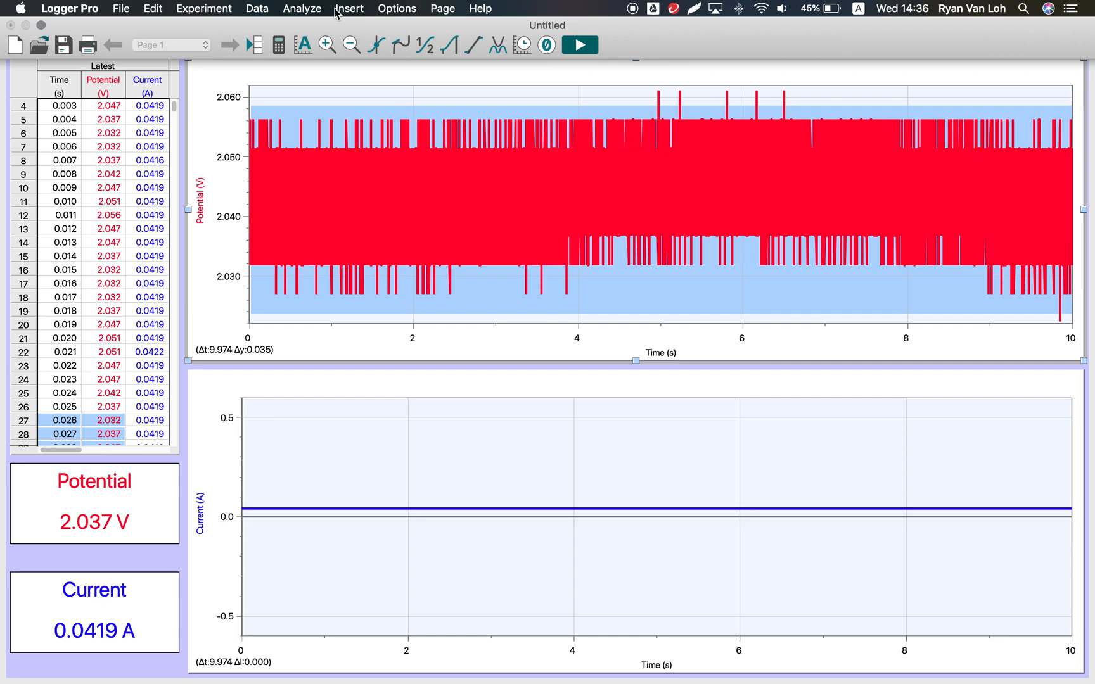
Add a statistics readout (mean 2.043 V) to the potential graph via Analyze
click(301, 9)
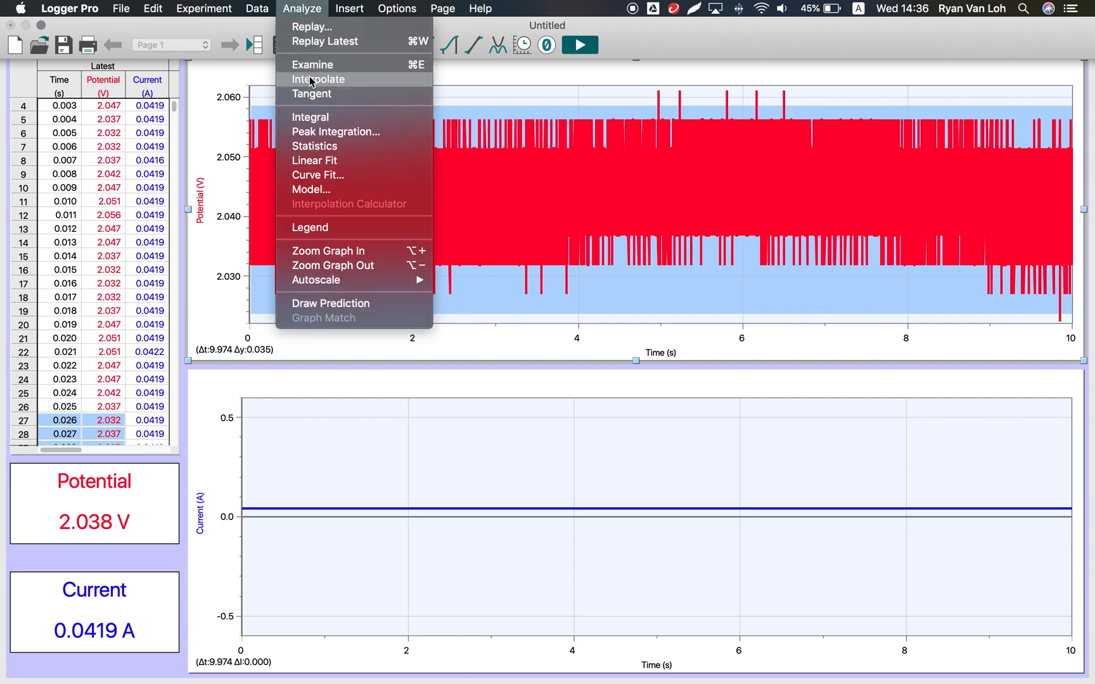
mouse_move(328, 147)
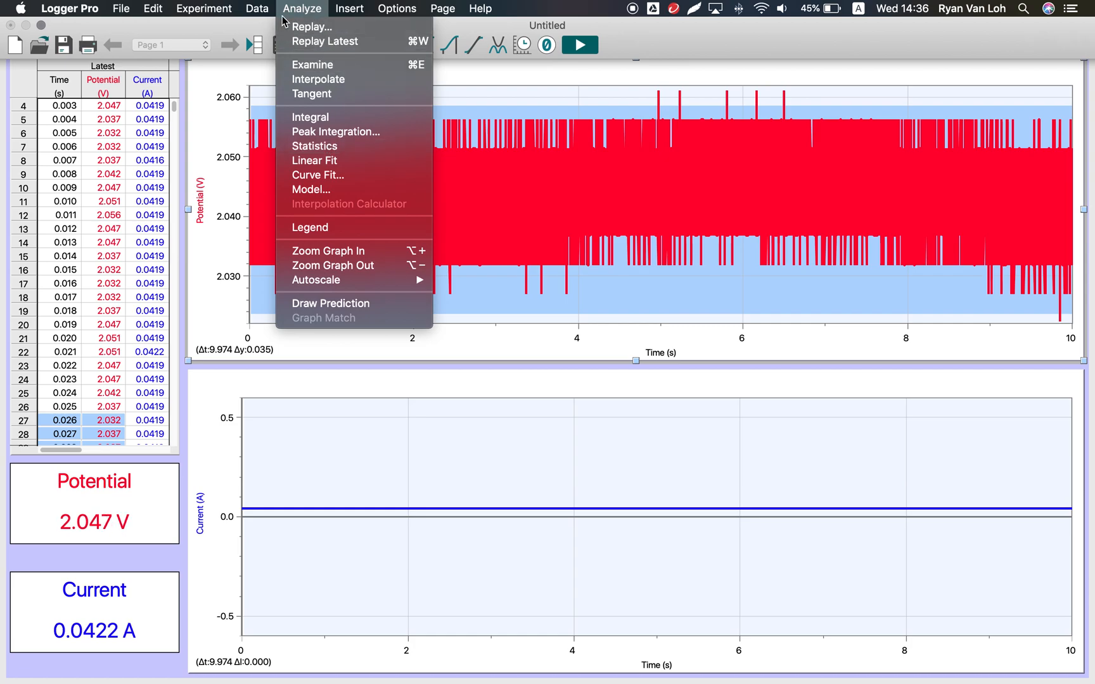
mouse_move(312, 26)
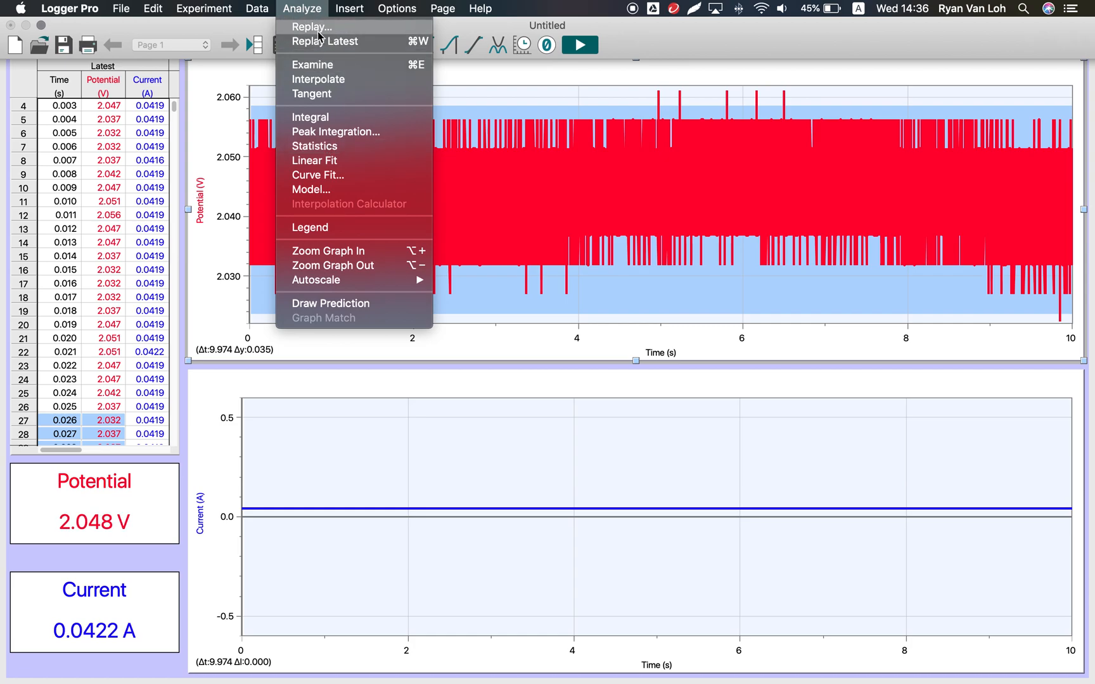
mouse_move(324, 146)
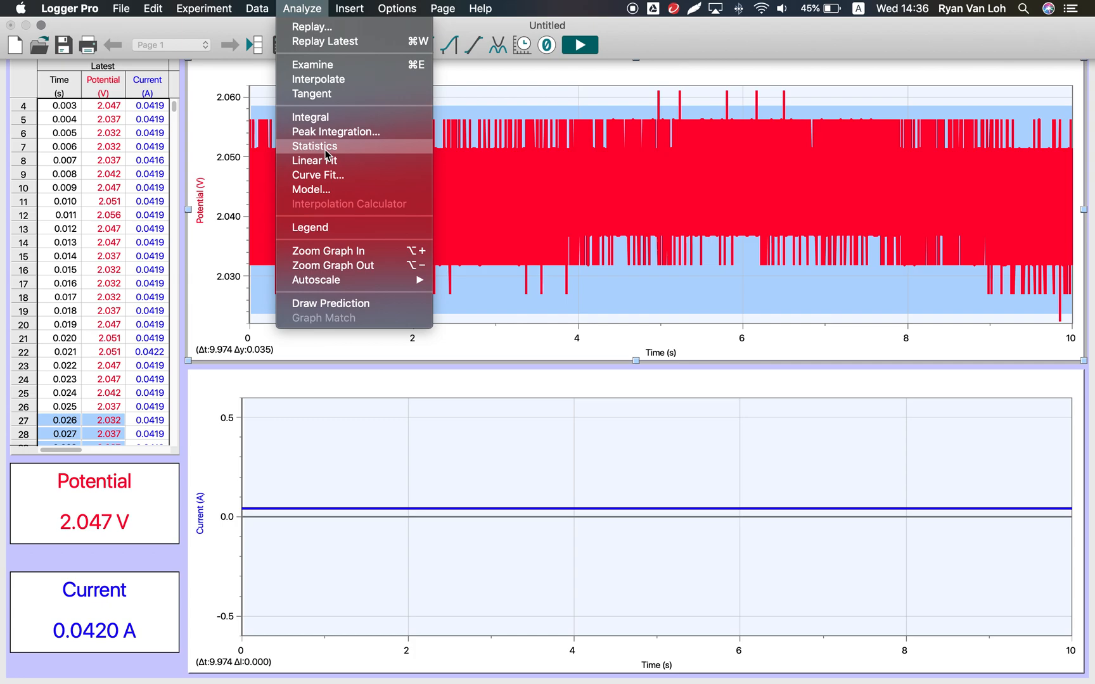
click(314, 145)
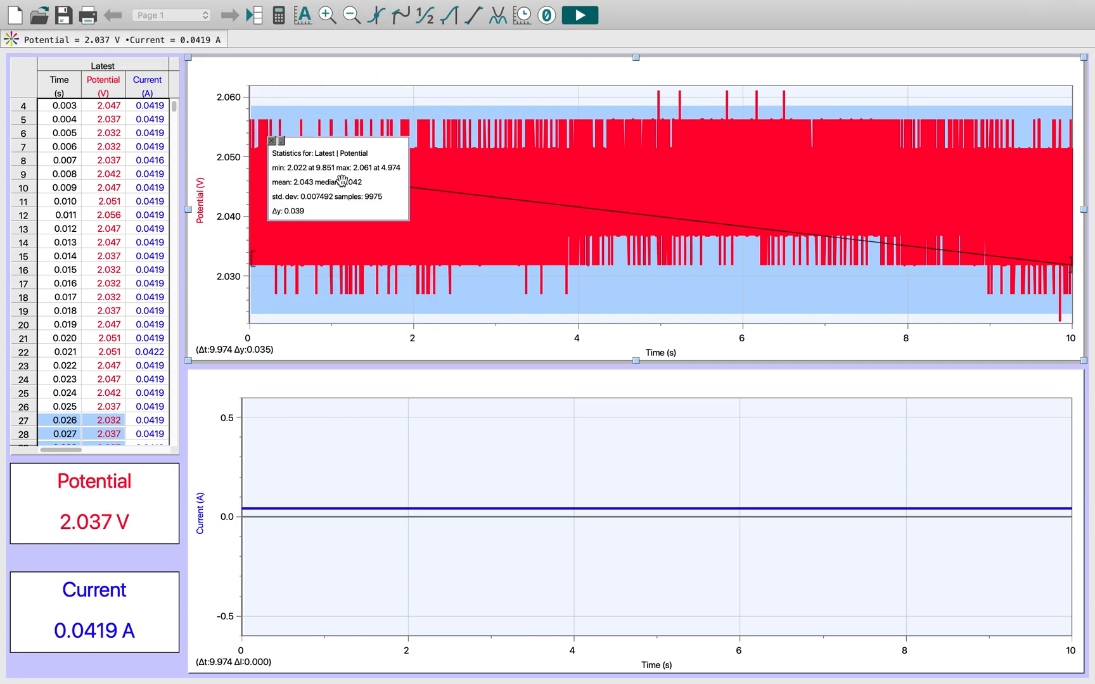
Drag the potential statistics box right so it covers all 10001 samples
drag(335, 150, 809, 175)
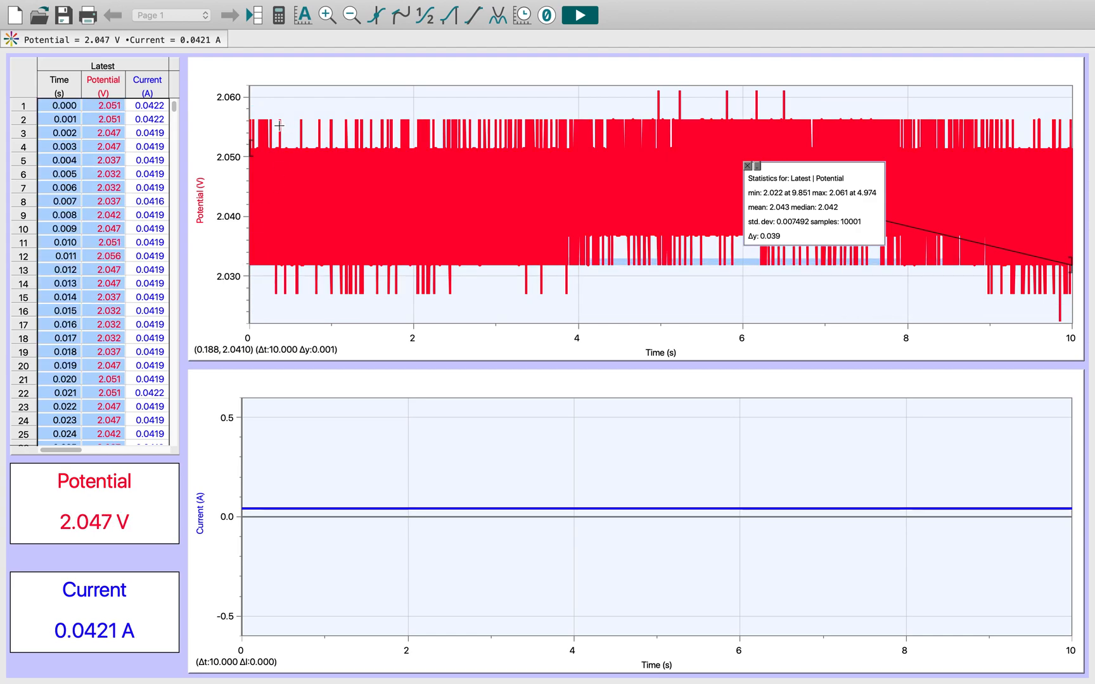
mouse_move(786, 213)
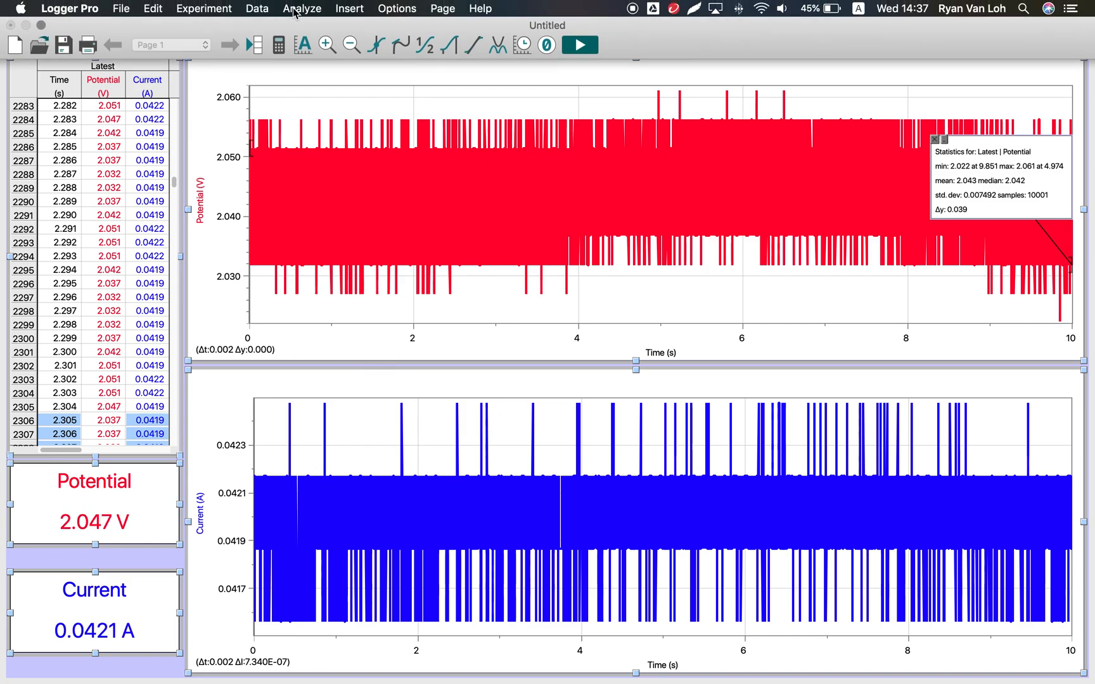
Add statistics to the current graph (mean 0.04194 A) and move the box right
click(302, 8)
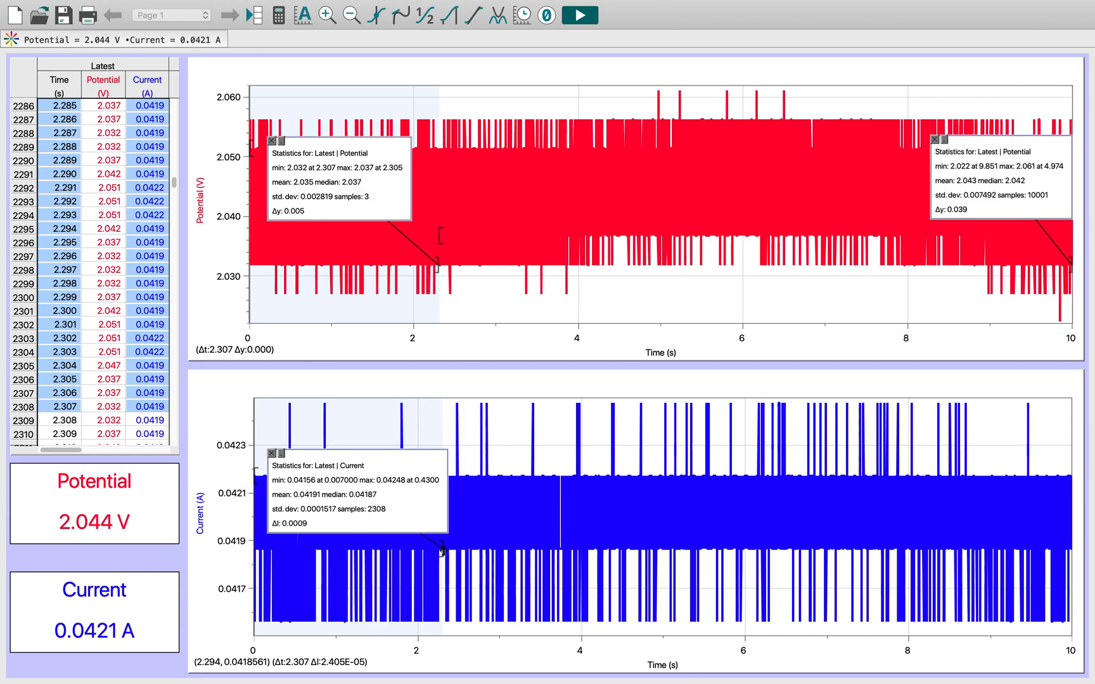
drag(433, 551, 847, 551)
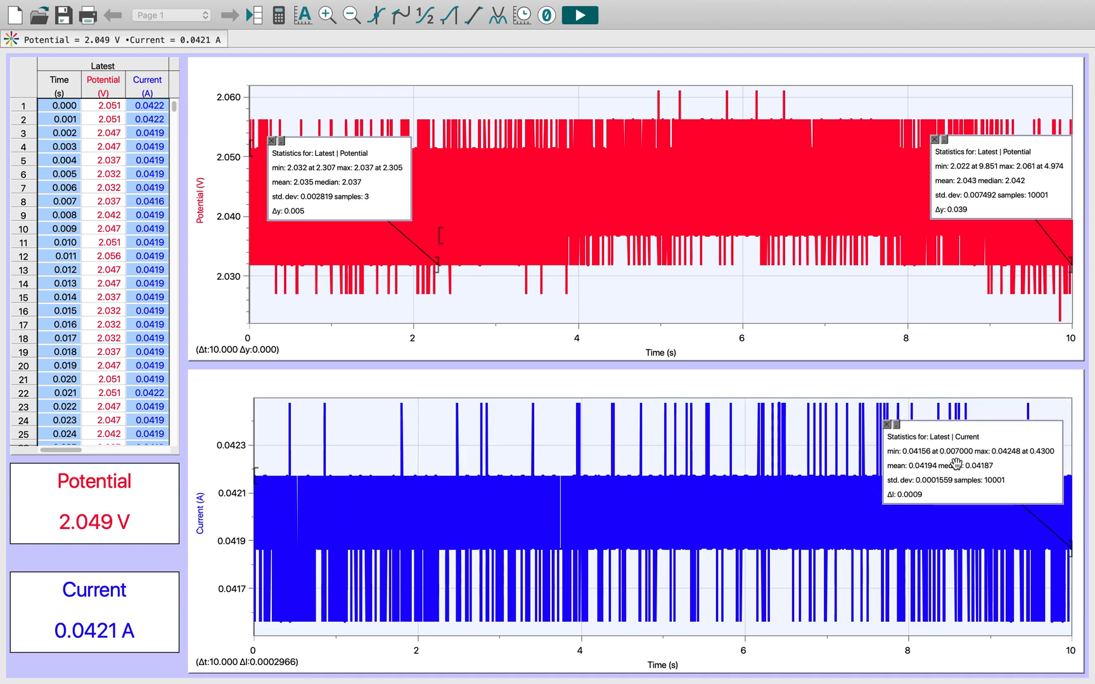
mouse_move(495, 201)
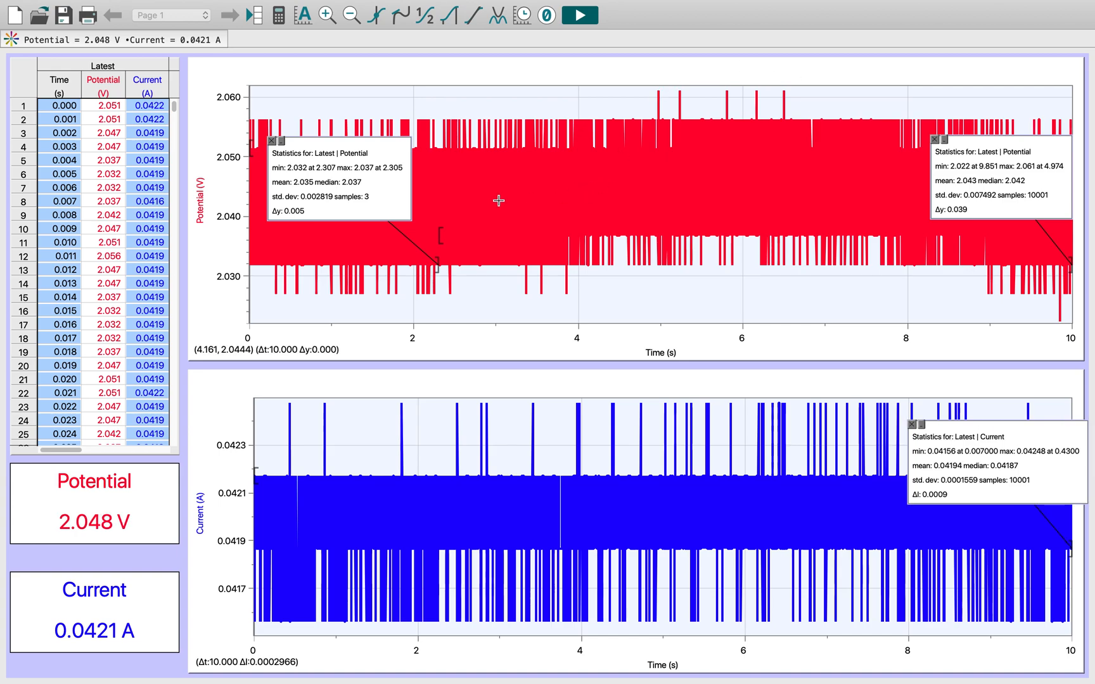
Show Mission Control's overview of all open windows
click(275, 141)
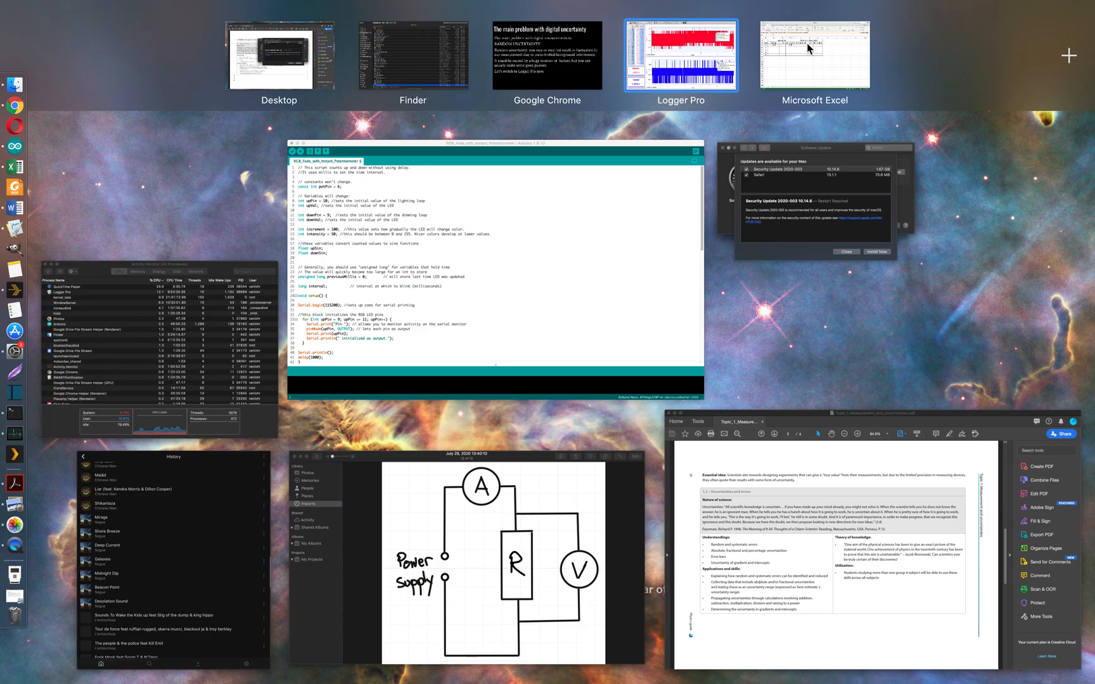
Enter 2.043 as trial 1's average potential in the Excel table
click(814, 55)
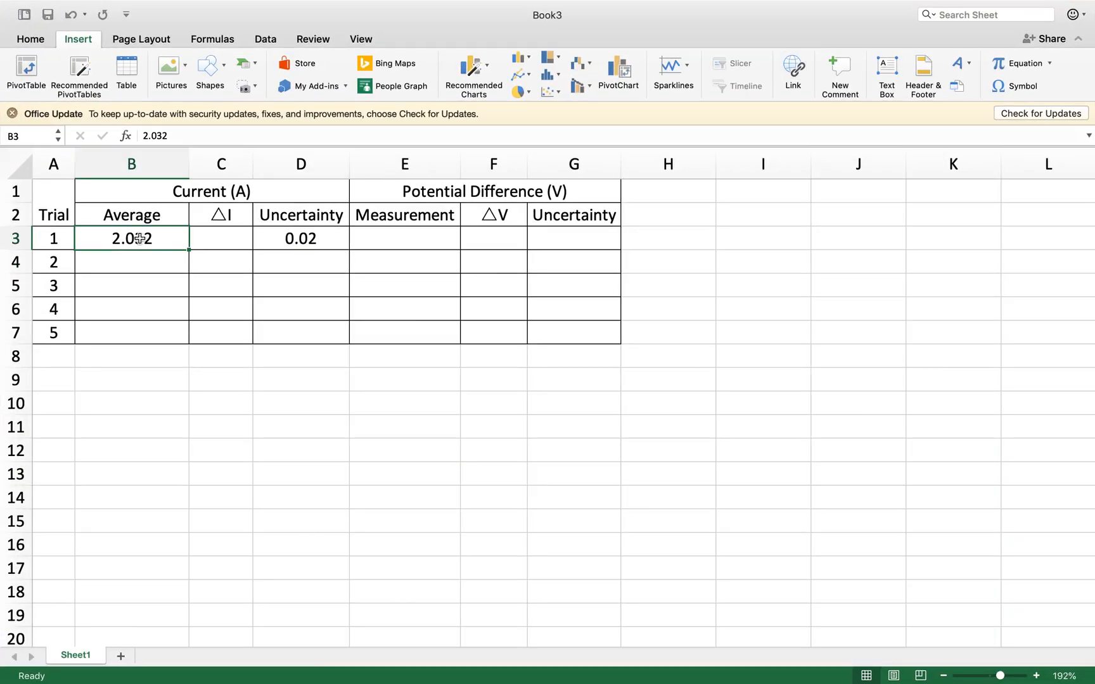
click(300, 238)
text(2)
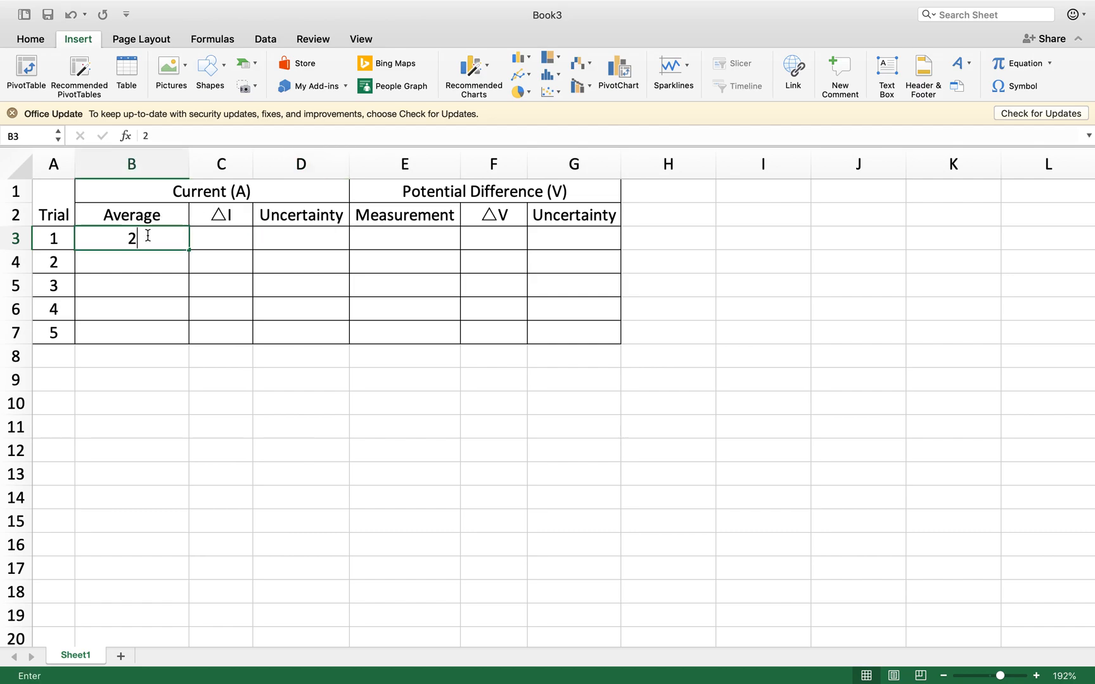
text(.043)
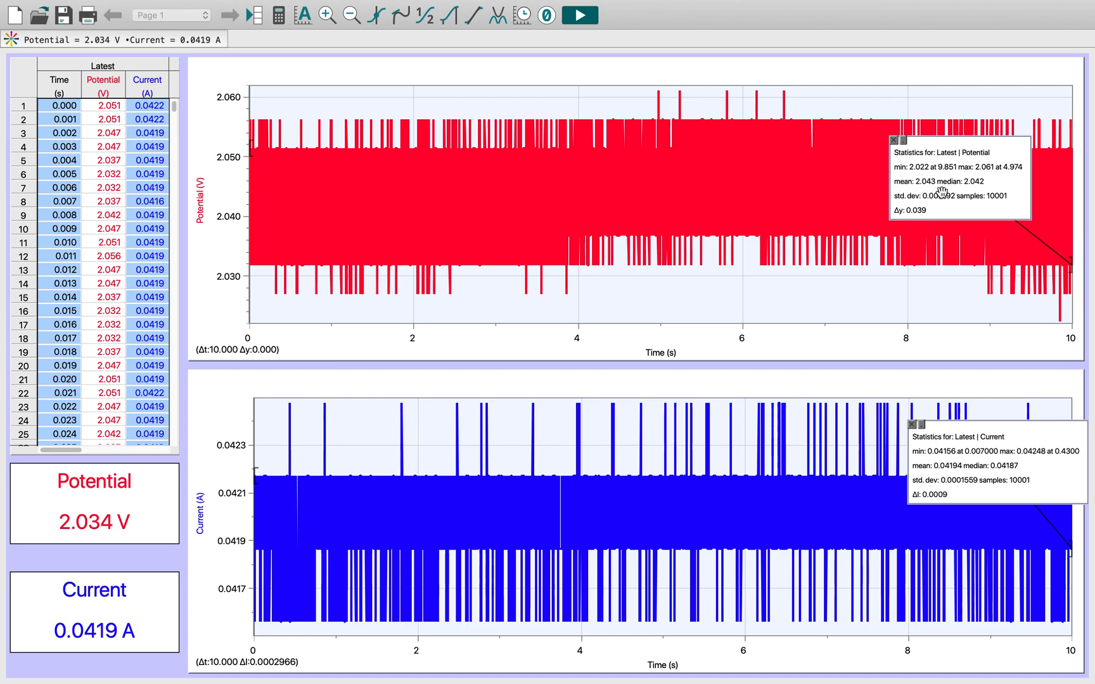
mouse_move(962, 216)
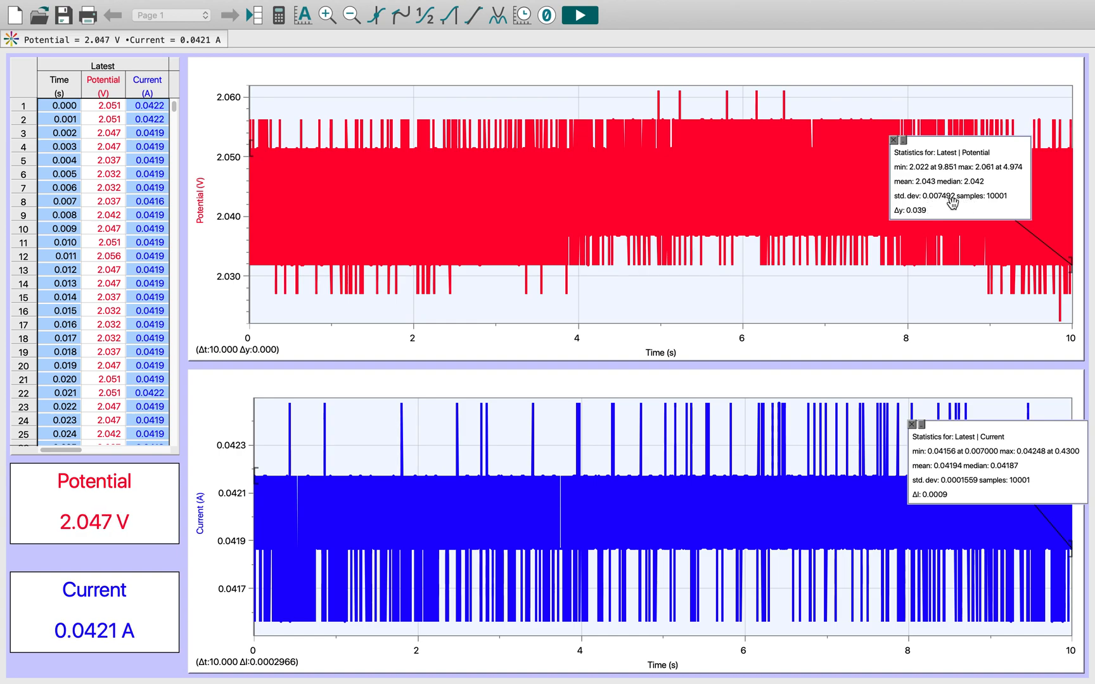
mouse_move(892, 226)
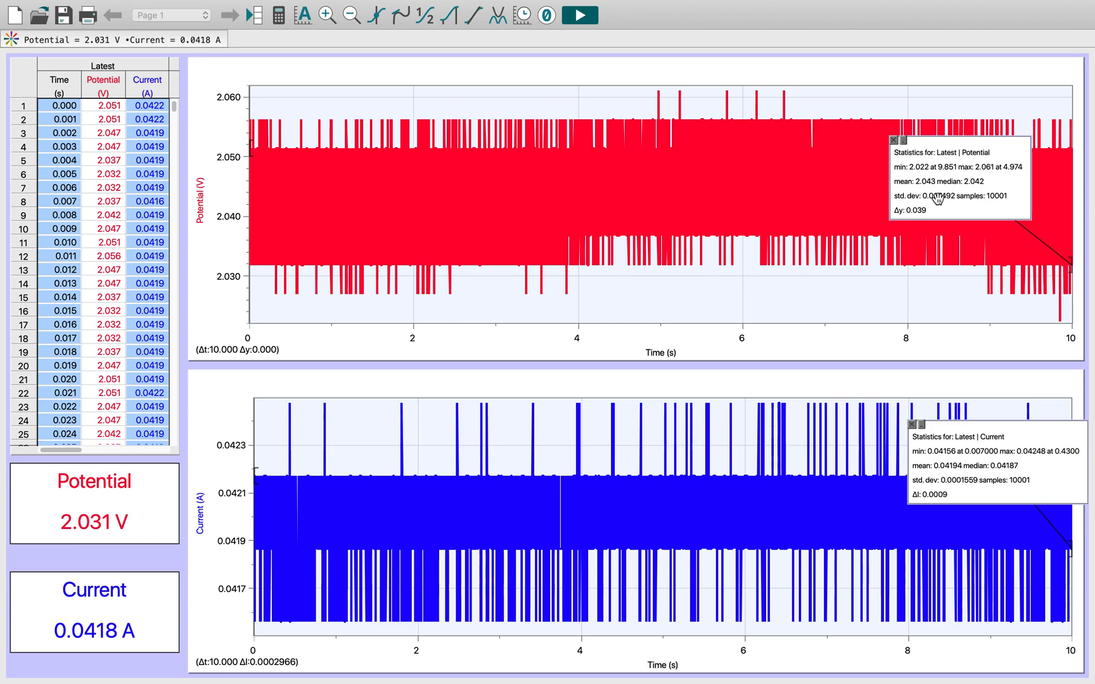
mouse_move(902, 217)
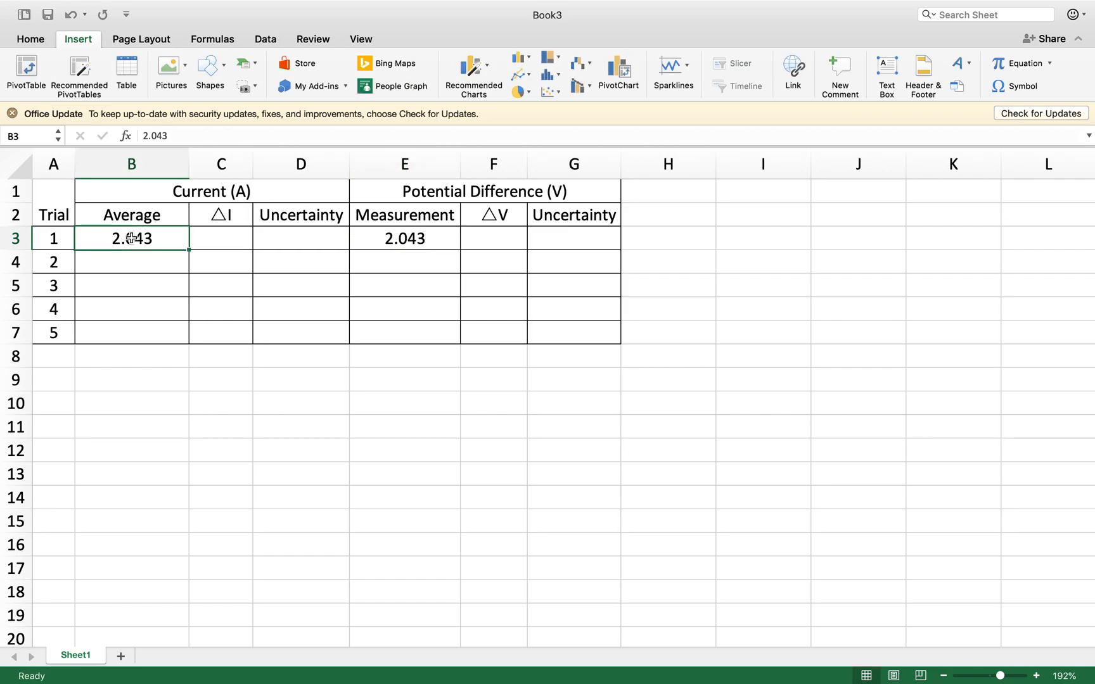
Enter 0.039 as trial 1's ΔV
click(492, 238)
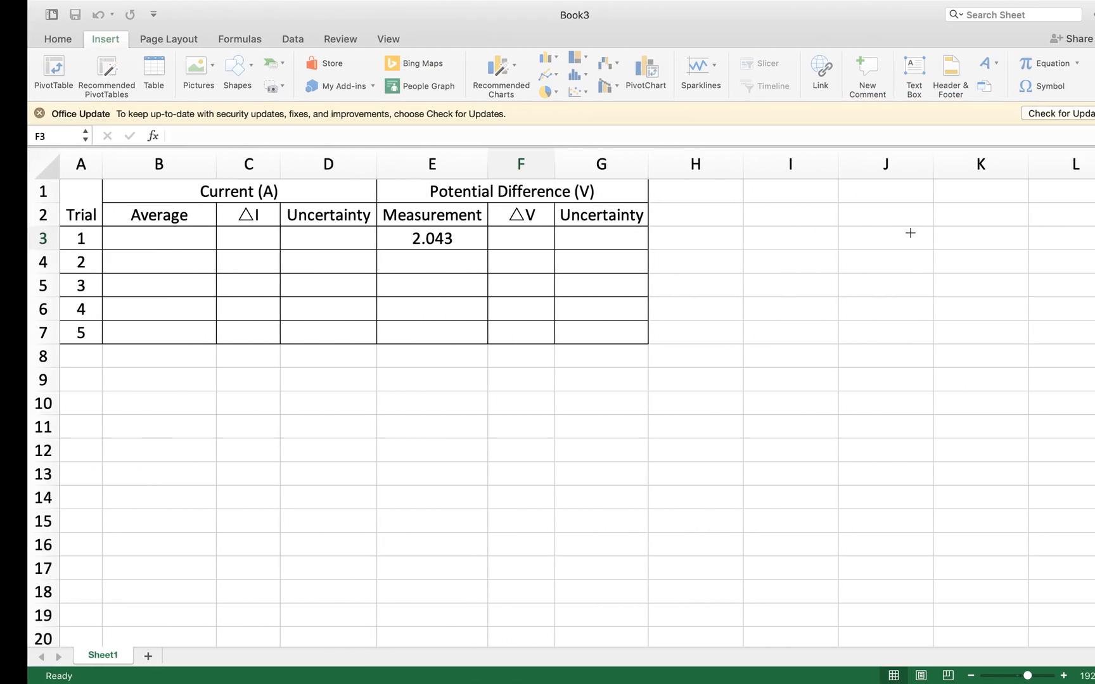
text(0)
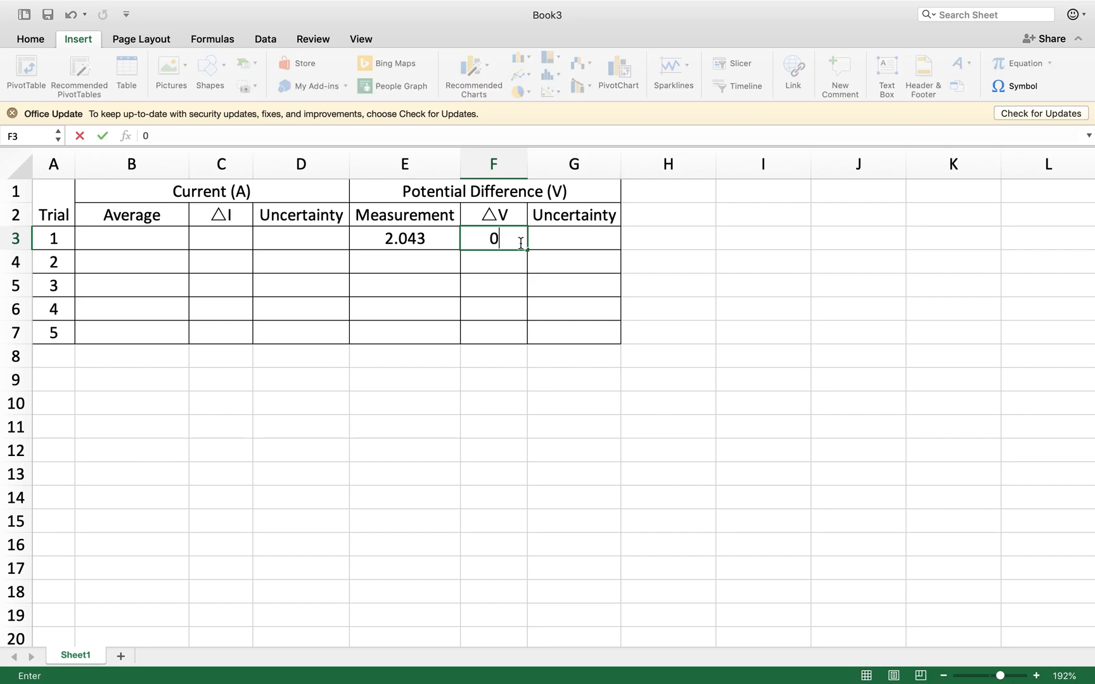
text(.039)
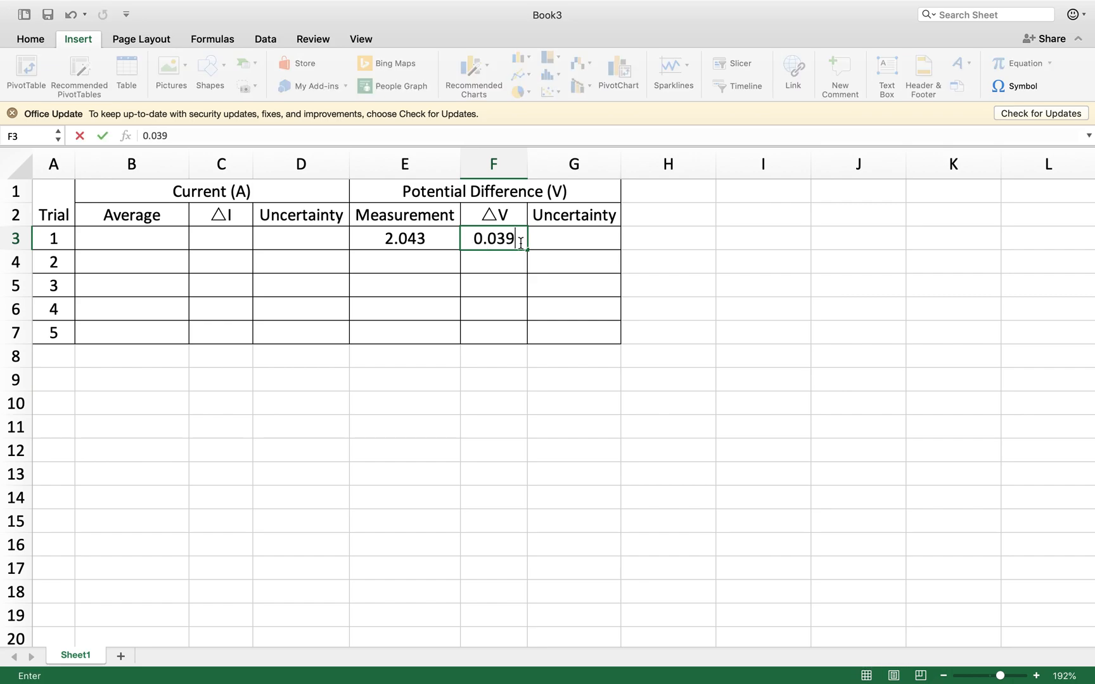
Compute trial 1's uncertainty as =F3/2 (0.0195) and check the formula
click(573, 239)
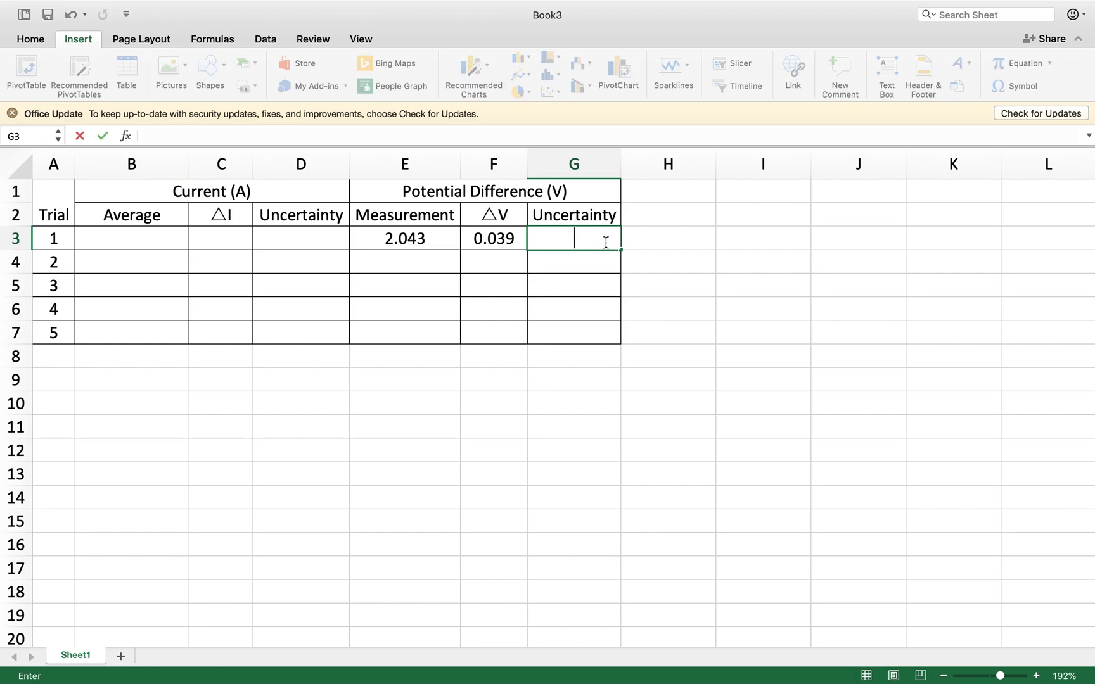
text(=)
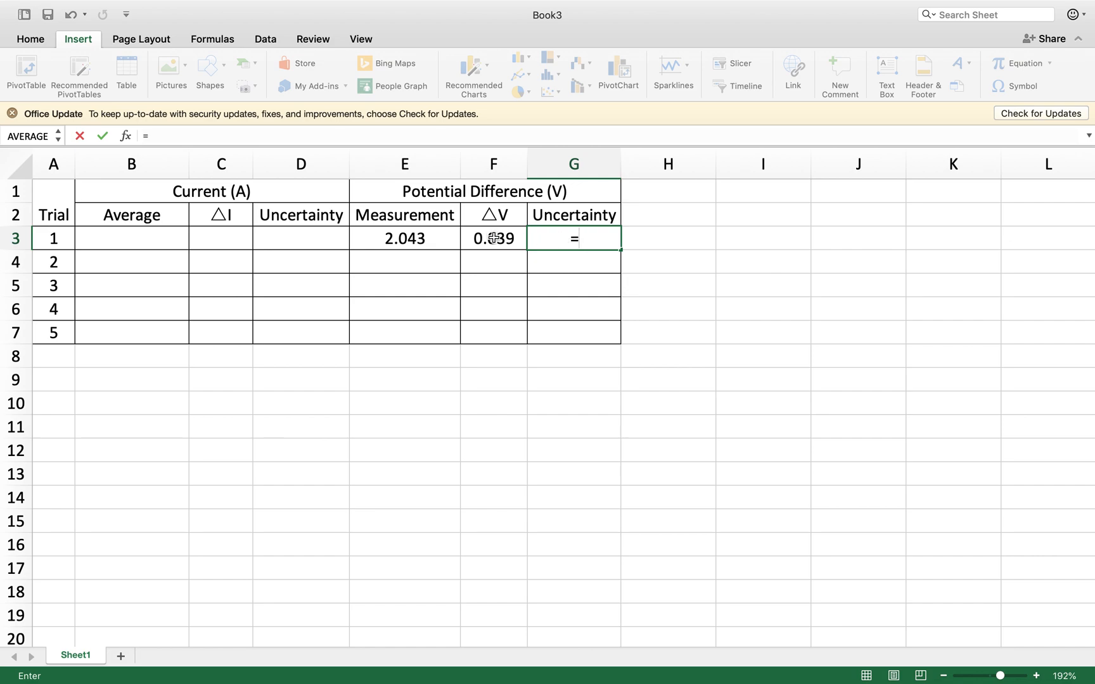
click(492, 238)
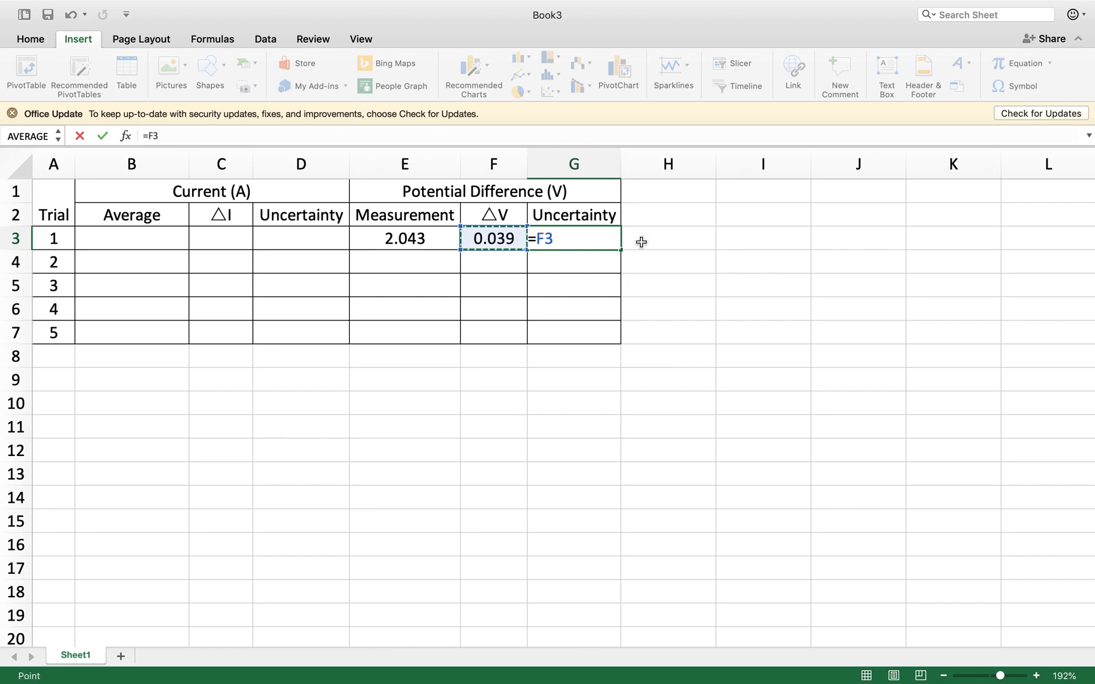
text(/2)
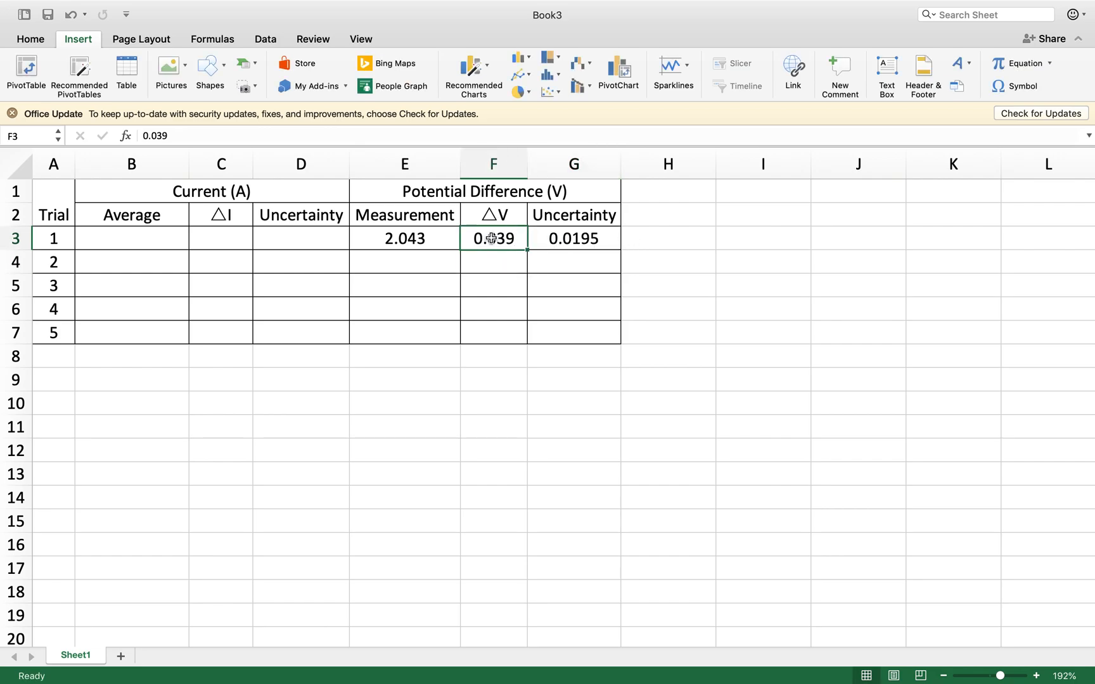
click(572, 239)
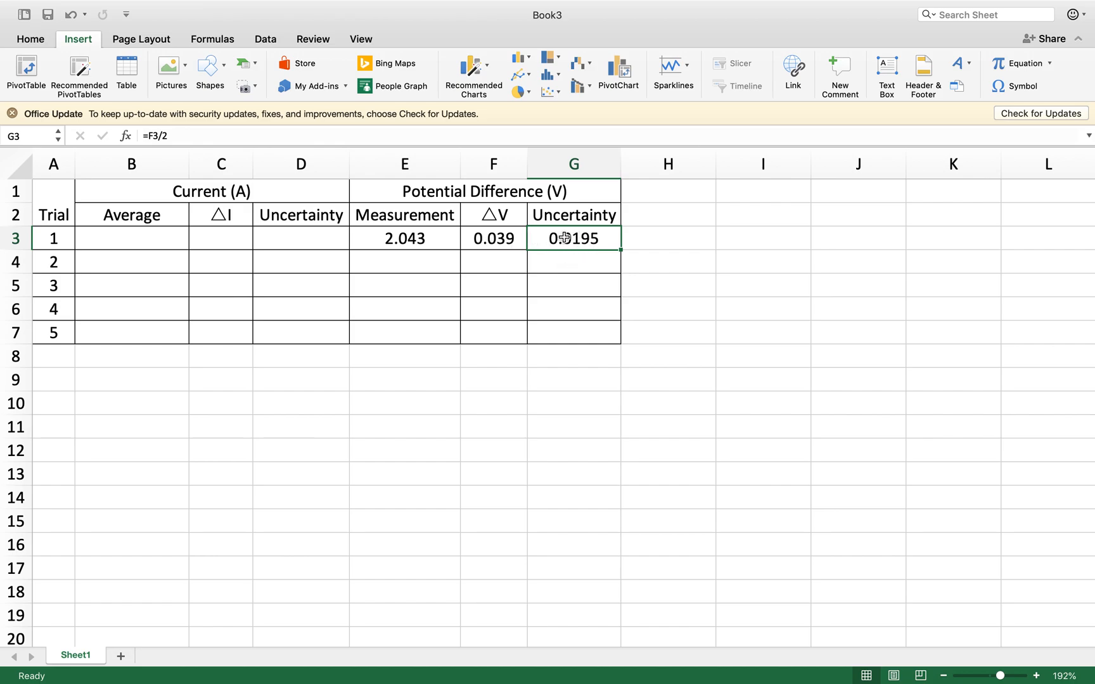
click(573, 214)
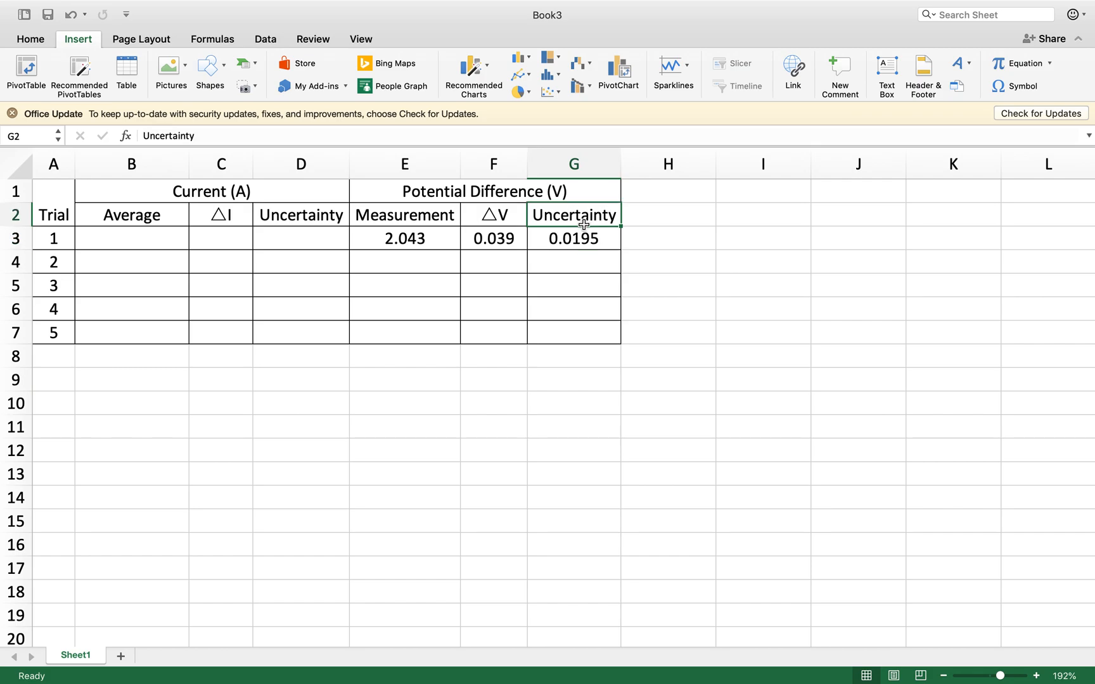
click(573, 239)
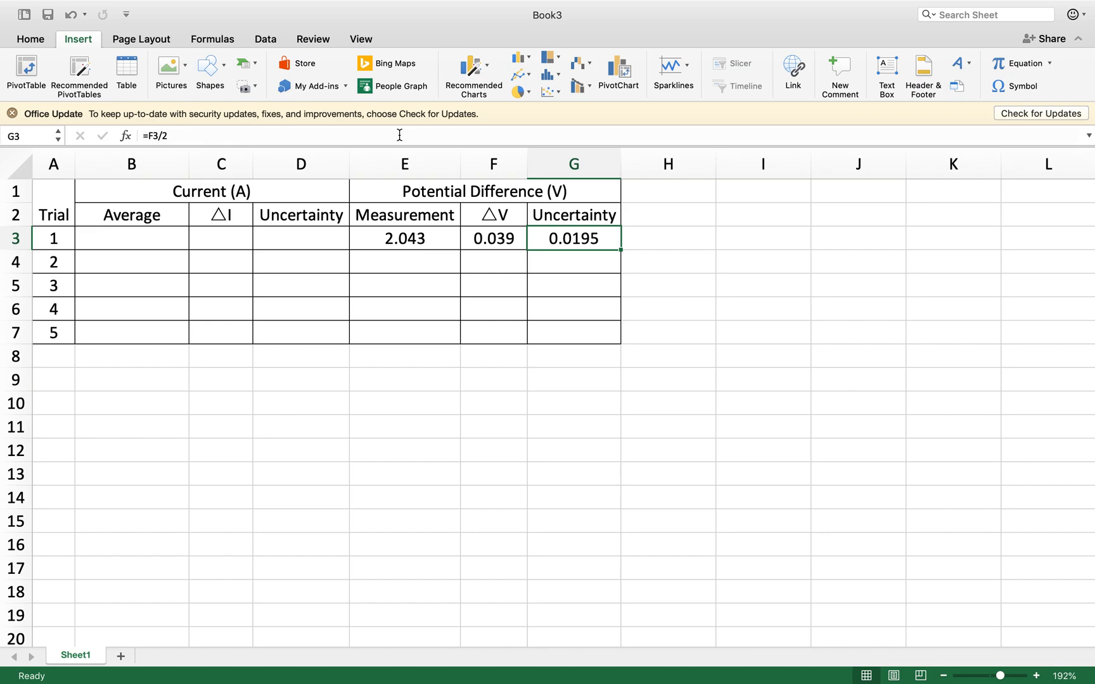
mouse_move(598, 202)
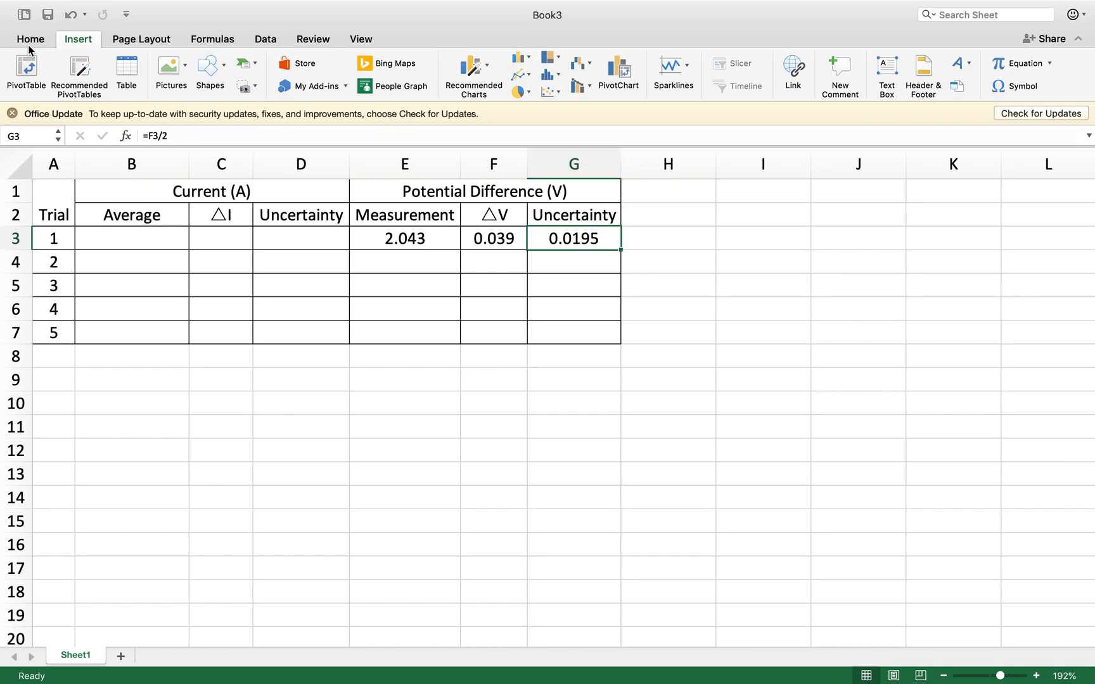
Adjust G3's decimal places so the trial 1 uncertainty displays as 0.02
click(30, 38)
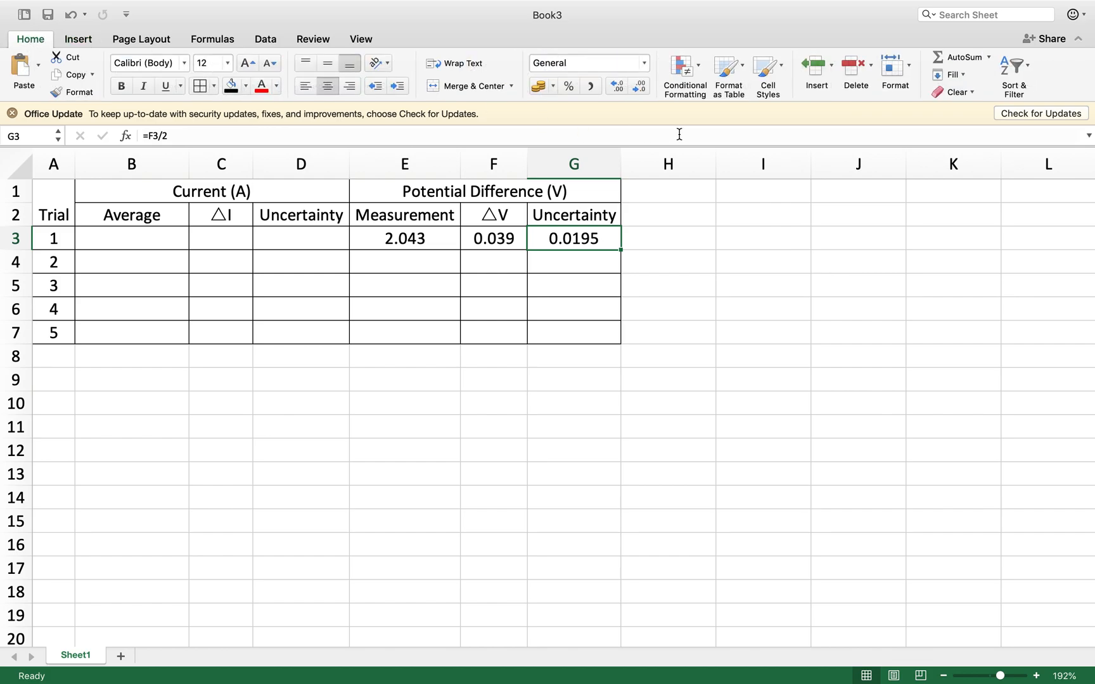
click(614, 86)
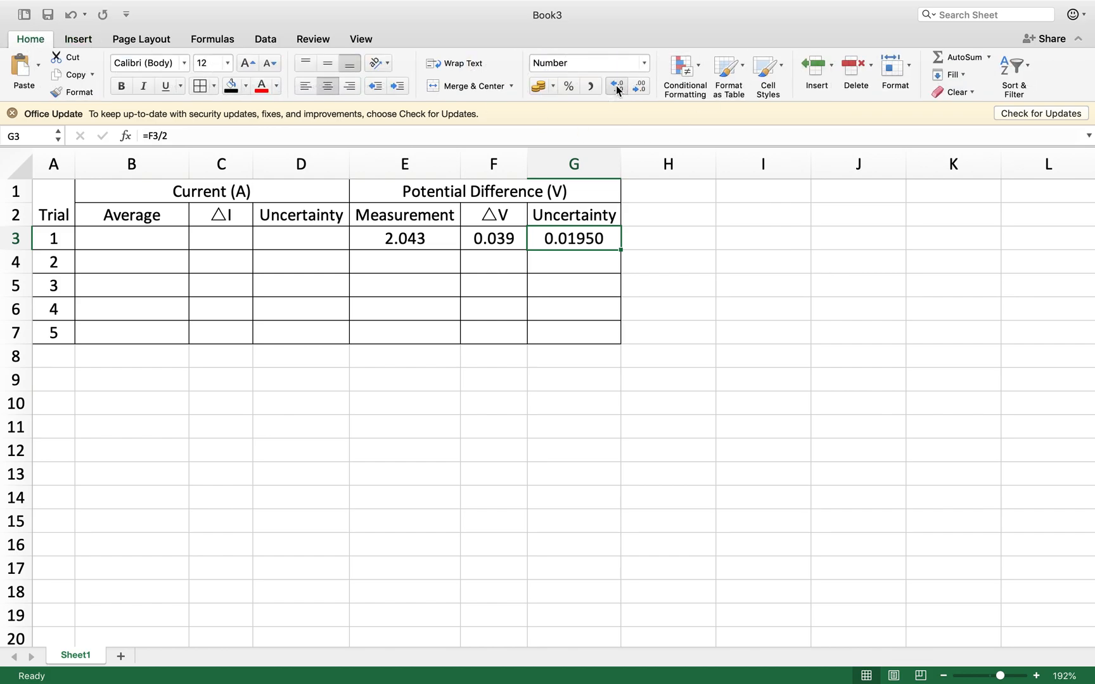
click(637, 86)
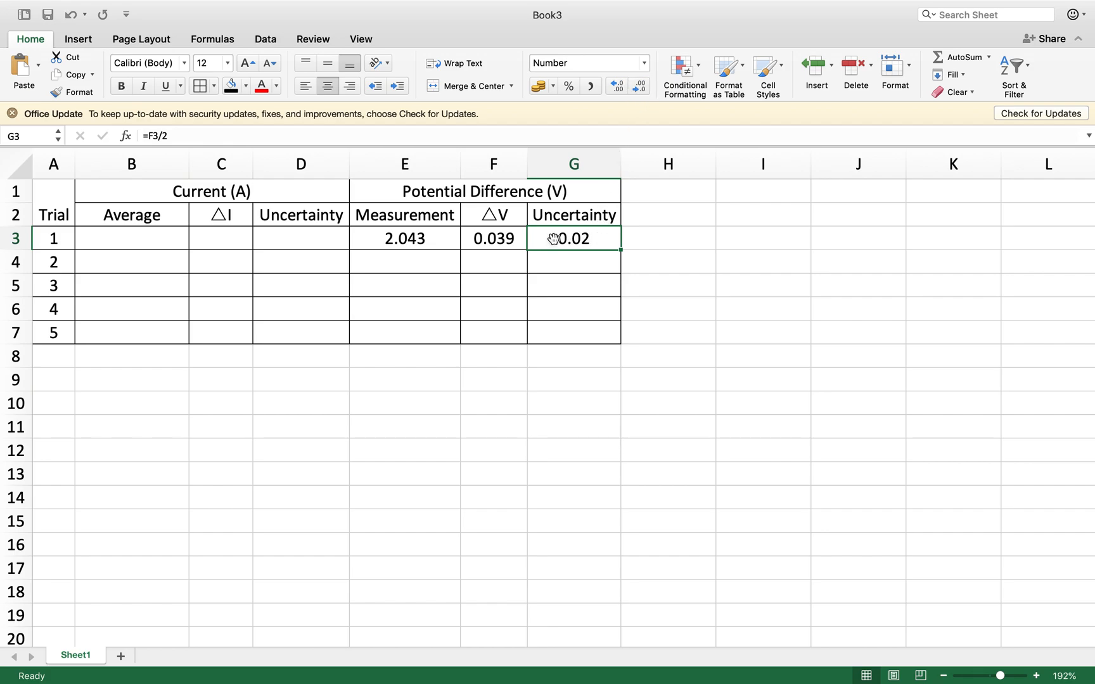
click(572, 262)
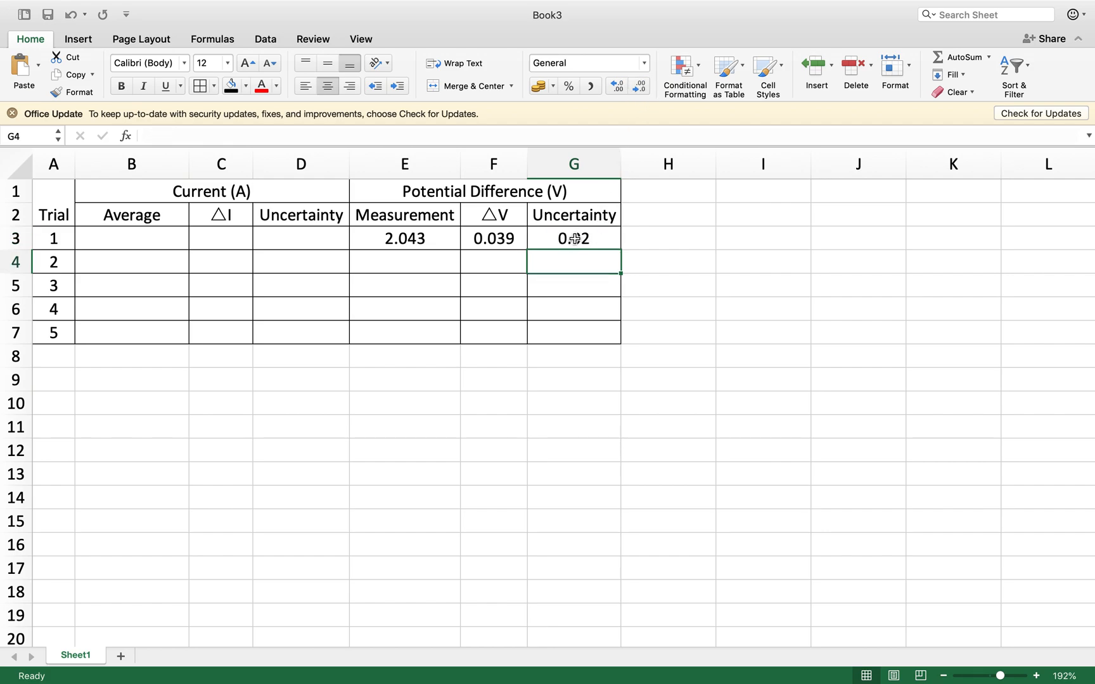
click(573, 238)
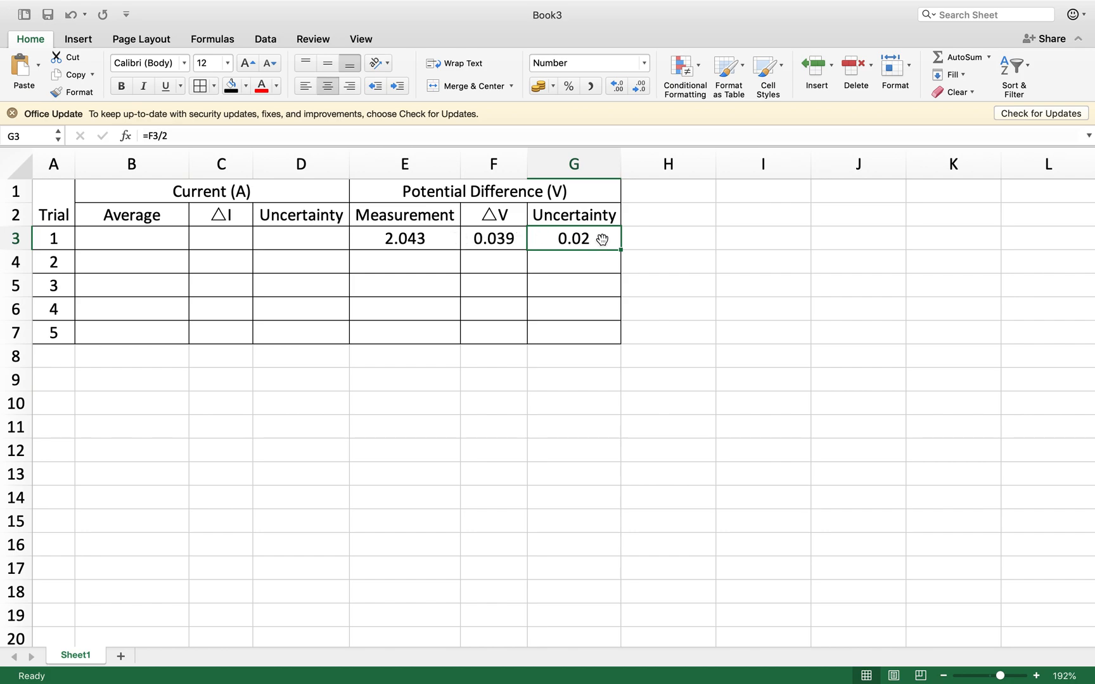
mouse_move(682, 234)
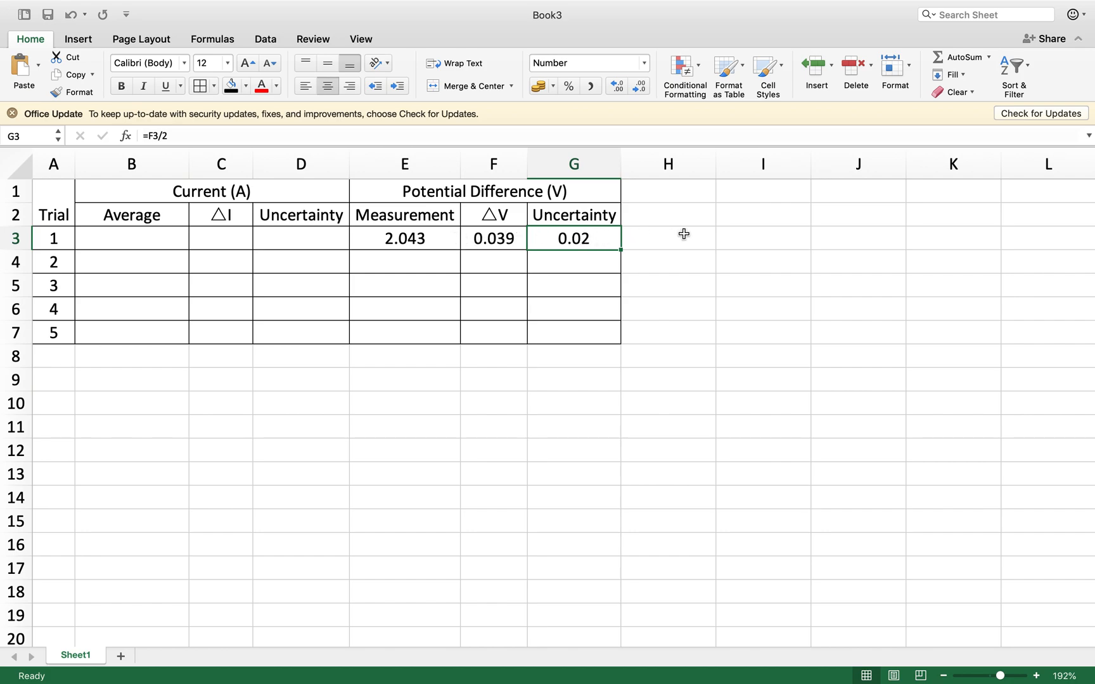
mouse_move(440, 244)
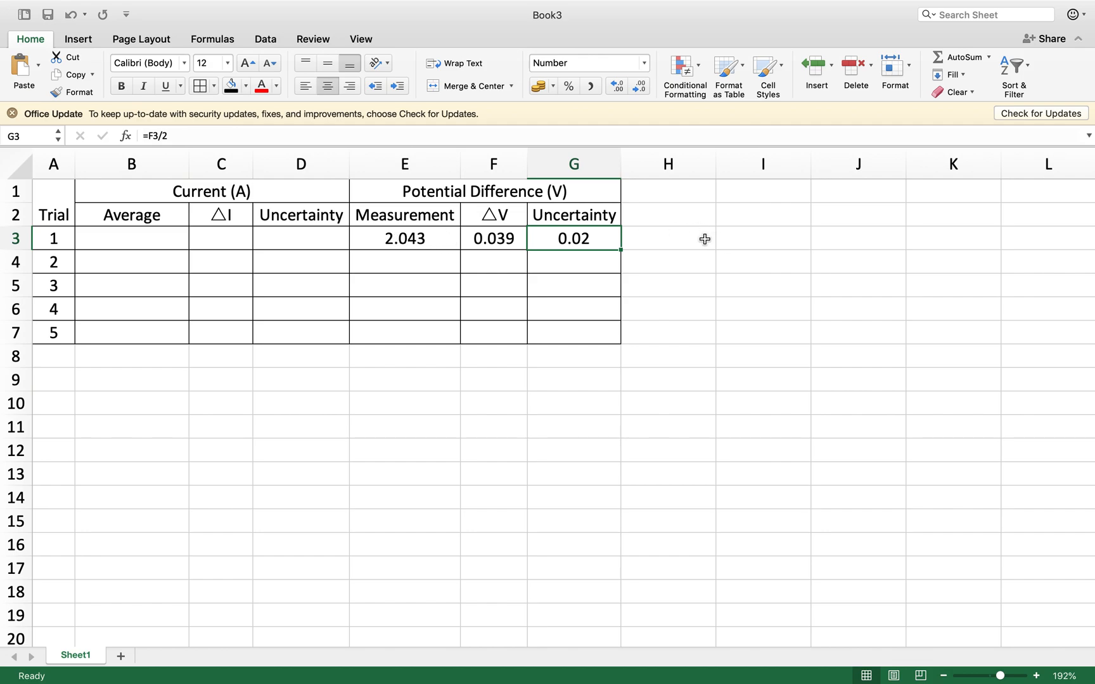
click(666, 238)
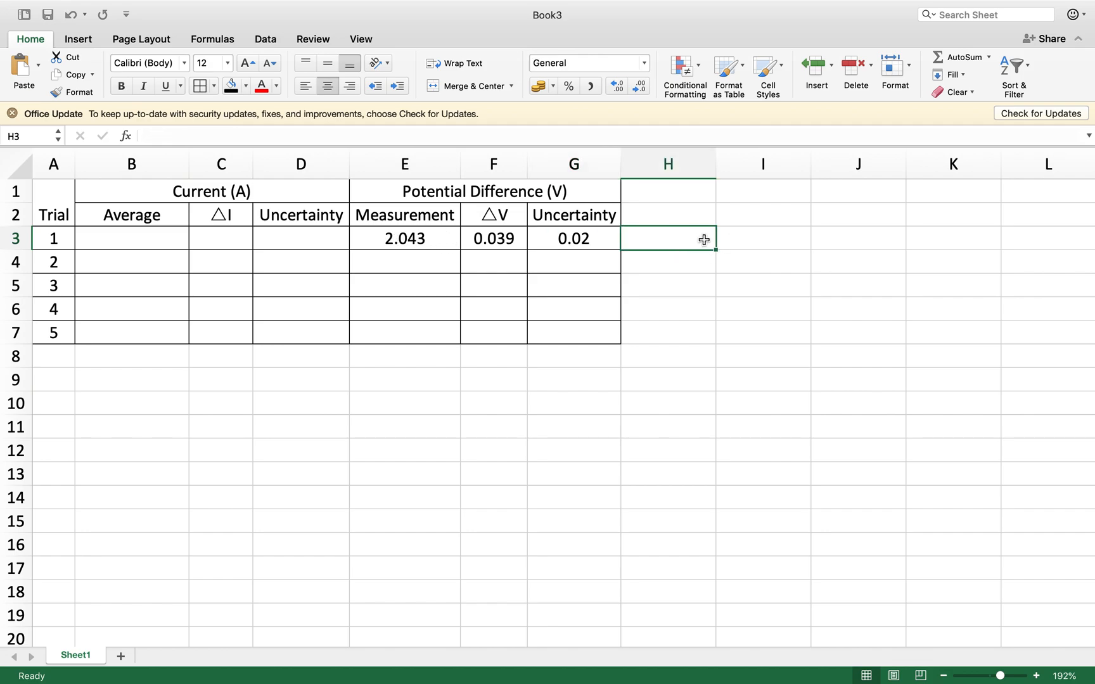
Enter 2.04 in H3 and 0.02 in I3 beside the table
text(2.04)
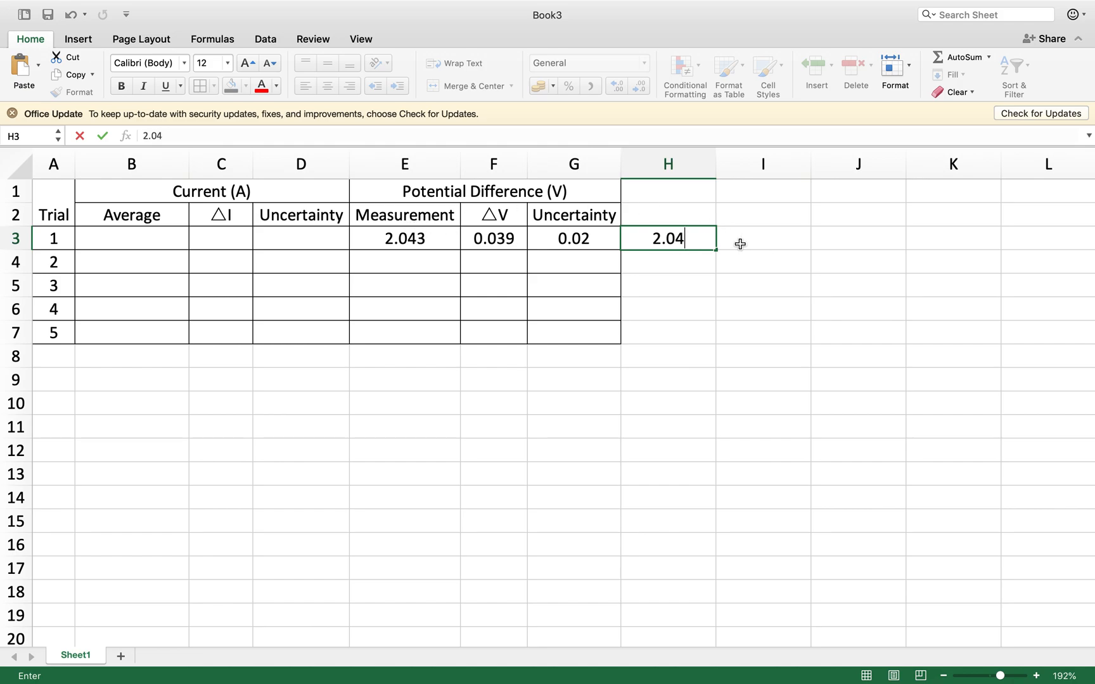
mouse_move(689, 242)
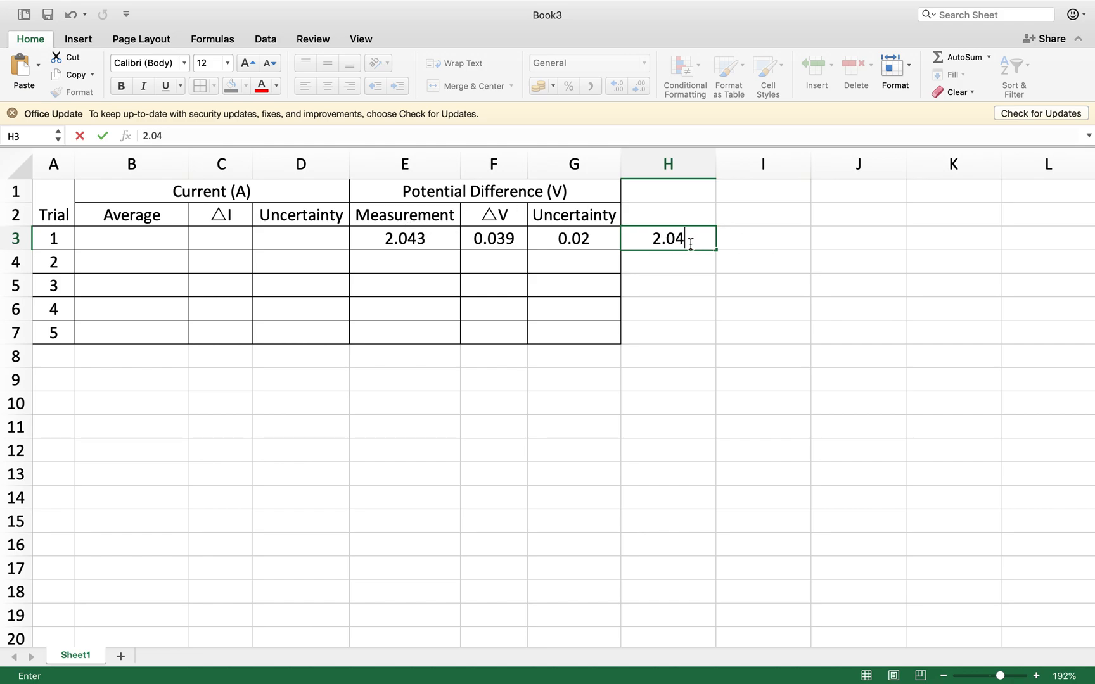
text(0)
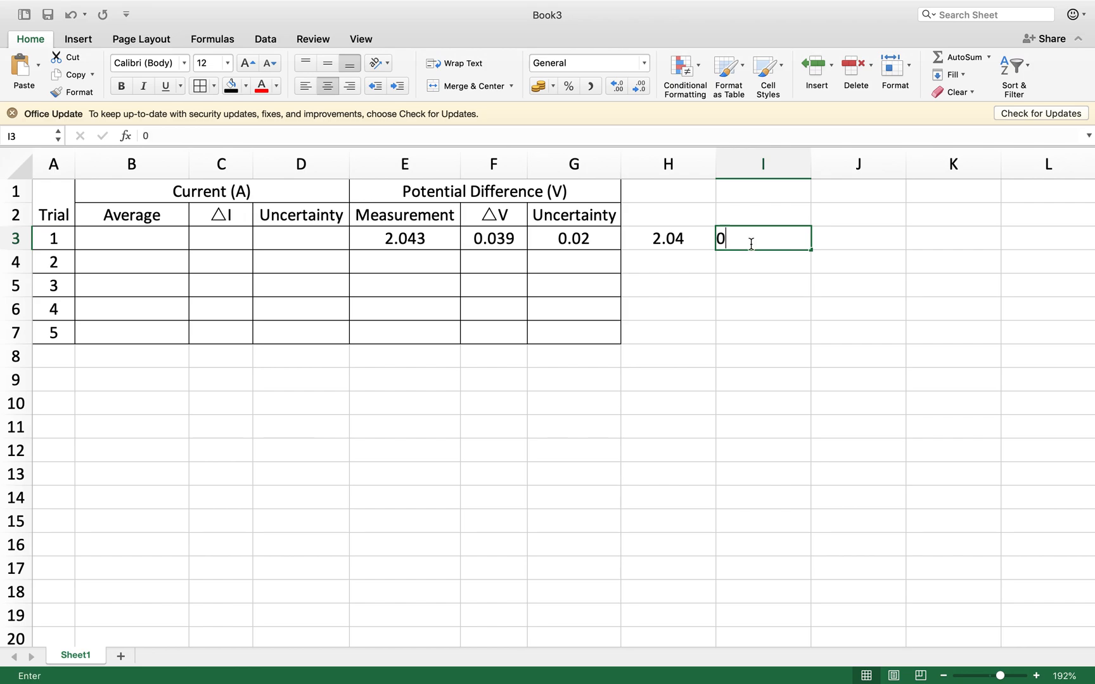
text(.02)
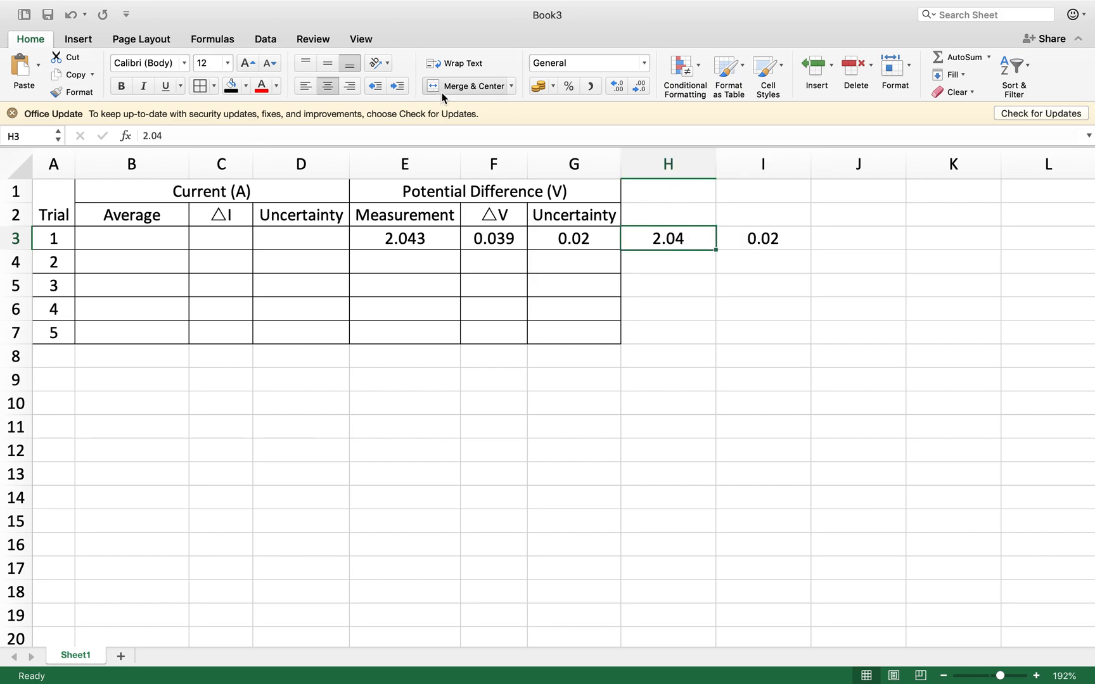
Extend H3 to read 2.04±0.02 V using a plus-minus sign from the Character Viewer
click(77, 38)
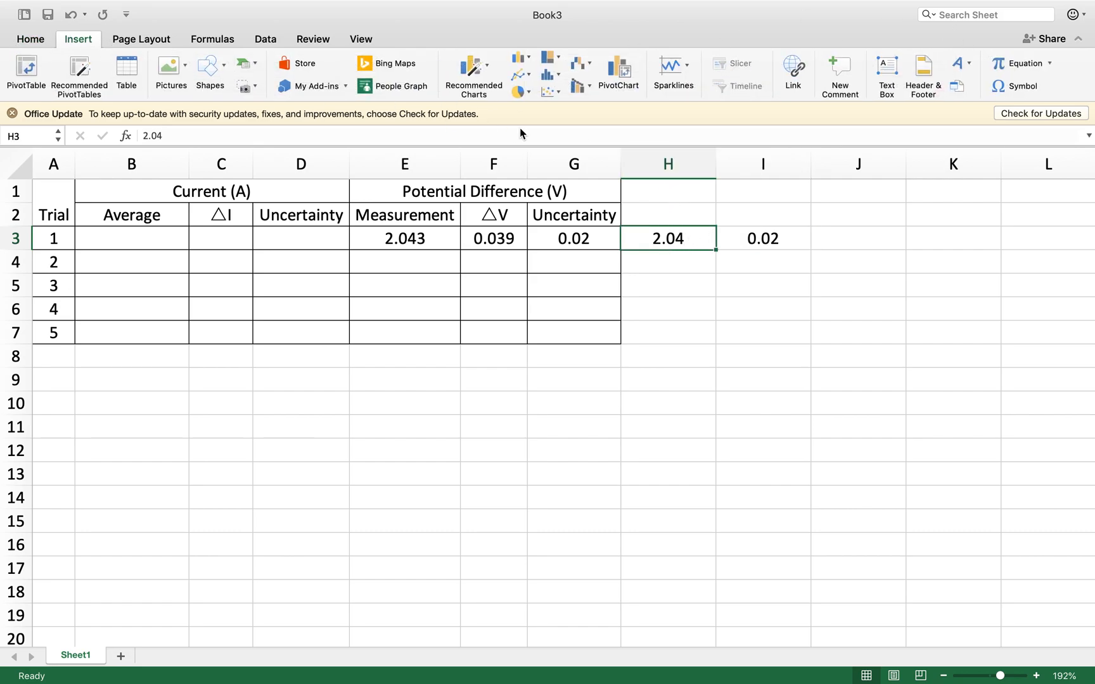
double_click(666, 238)
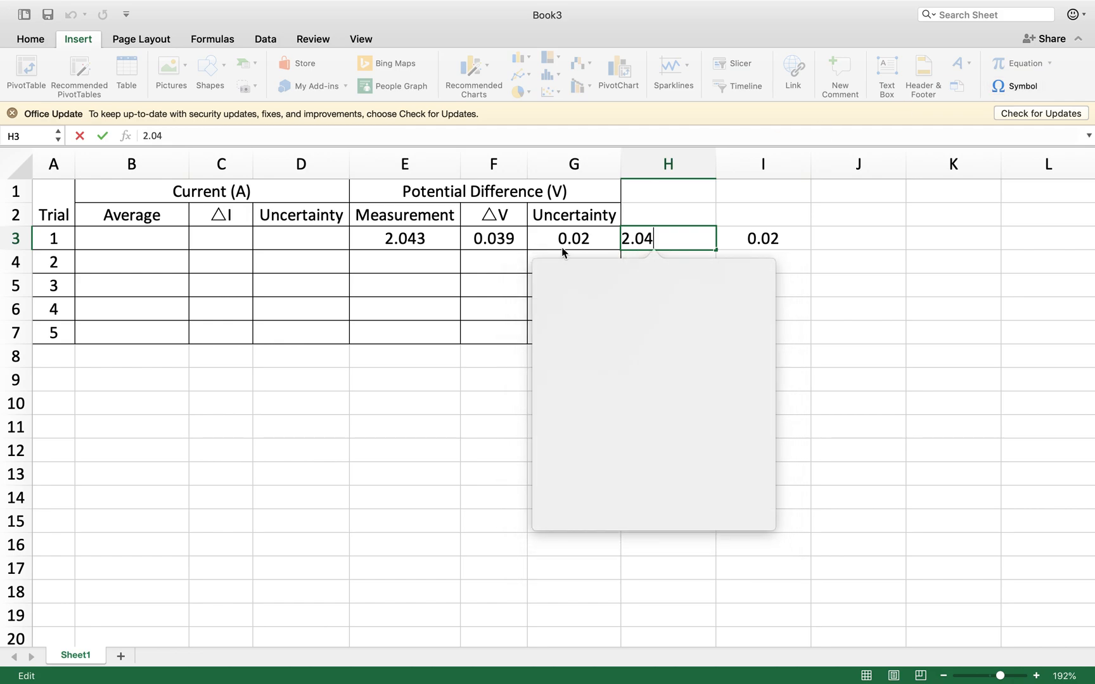
text(plus minu)
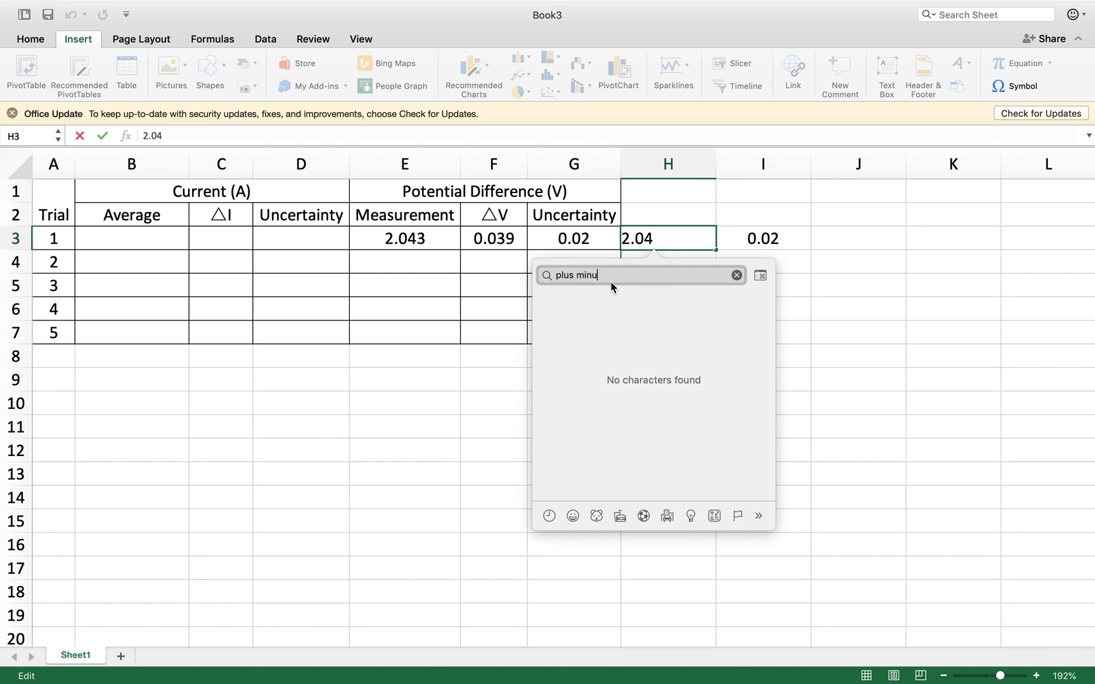
key(backspace)
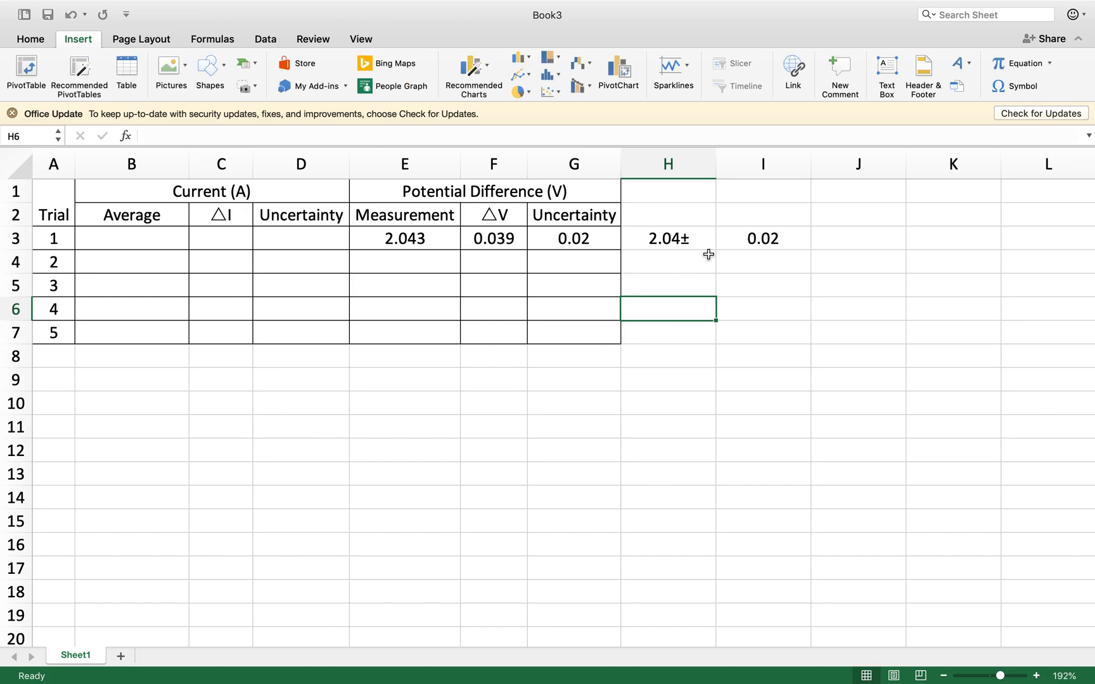
double_click(666, 238)
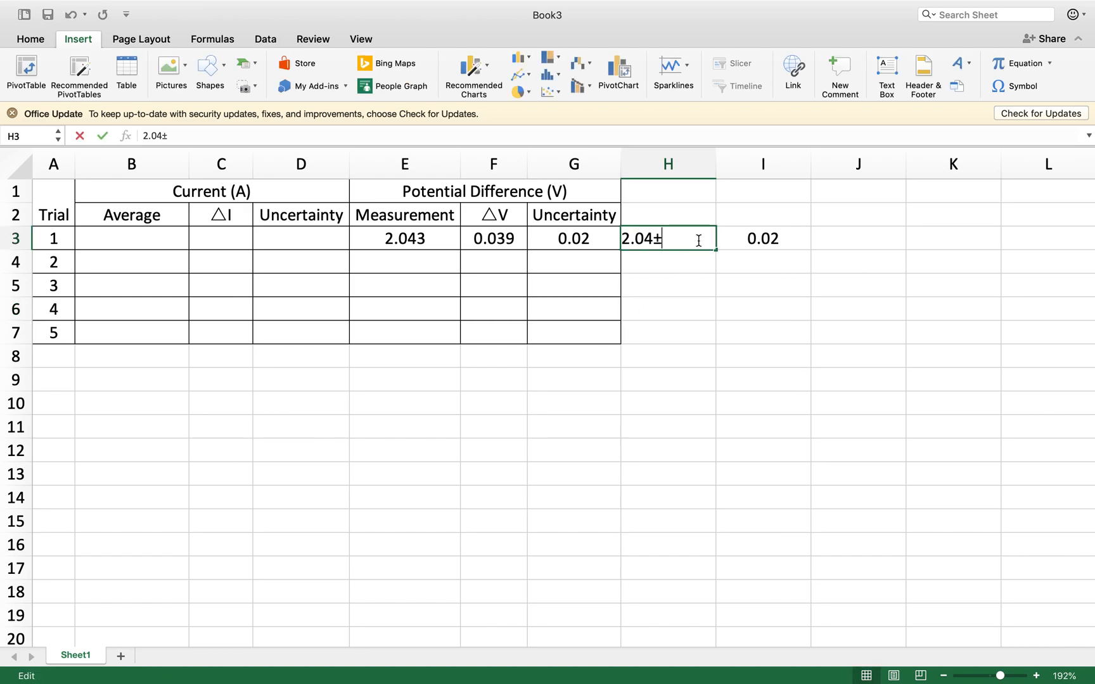
text(0.02)
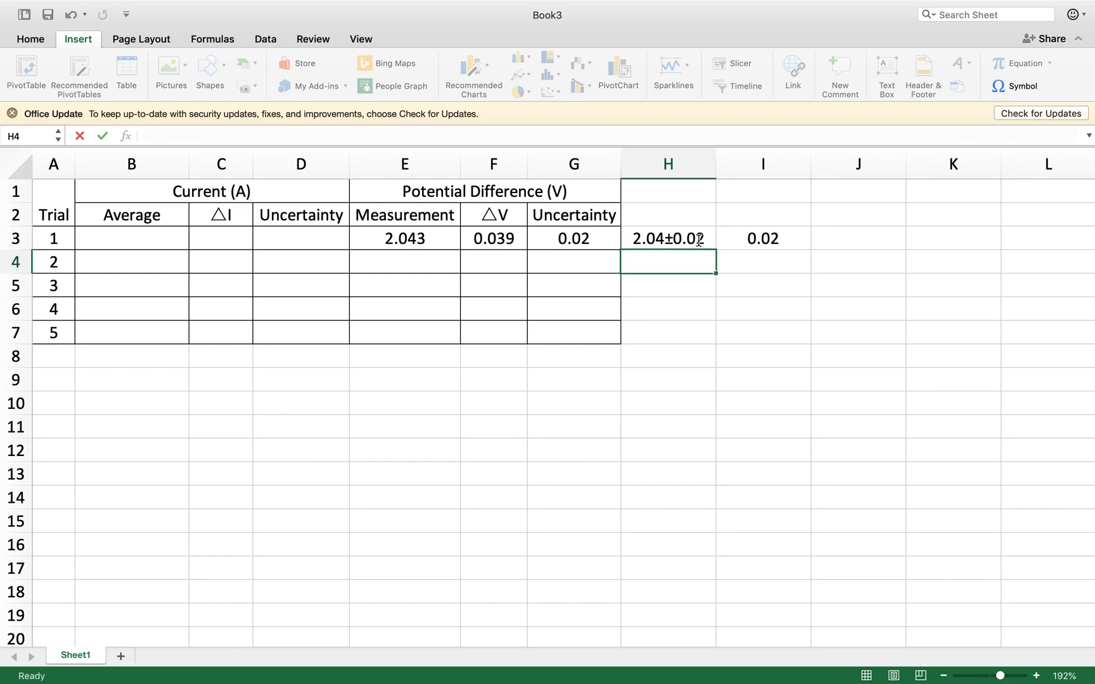
click(666, 238)
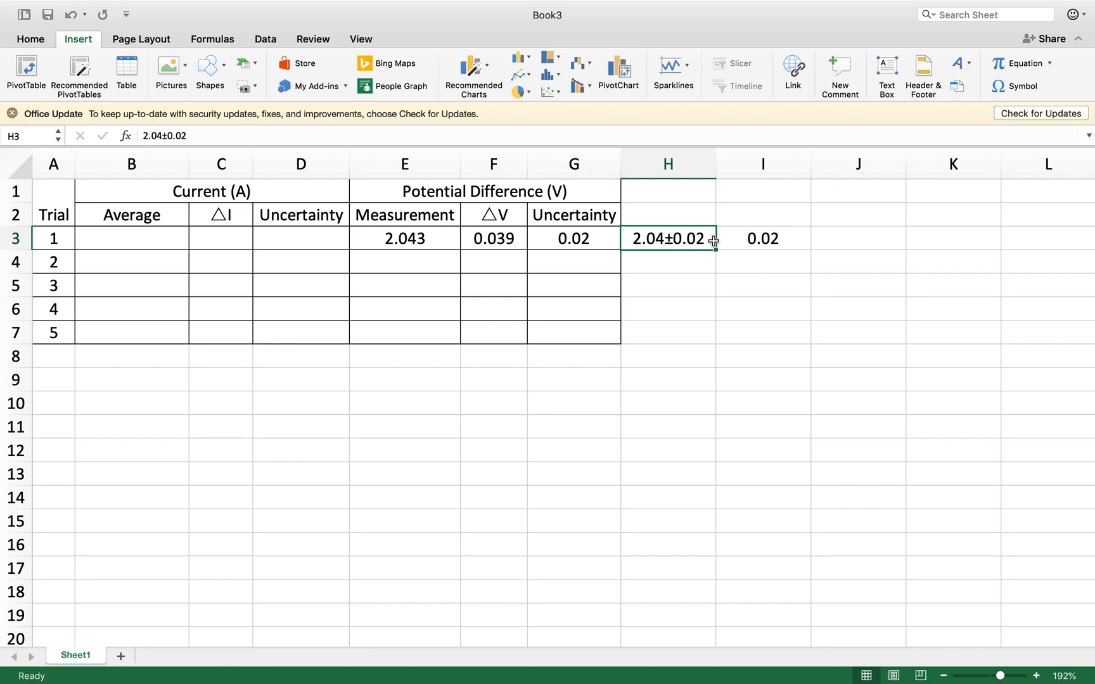
text(V)
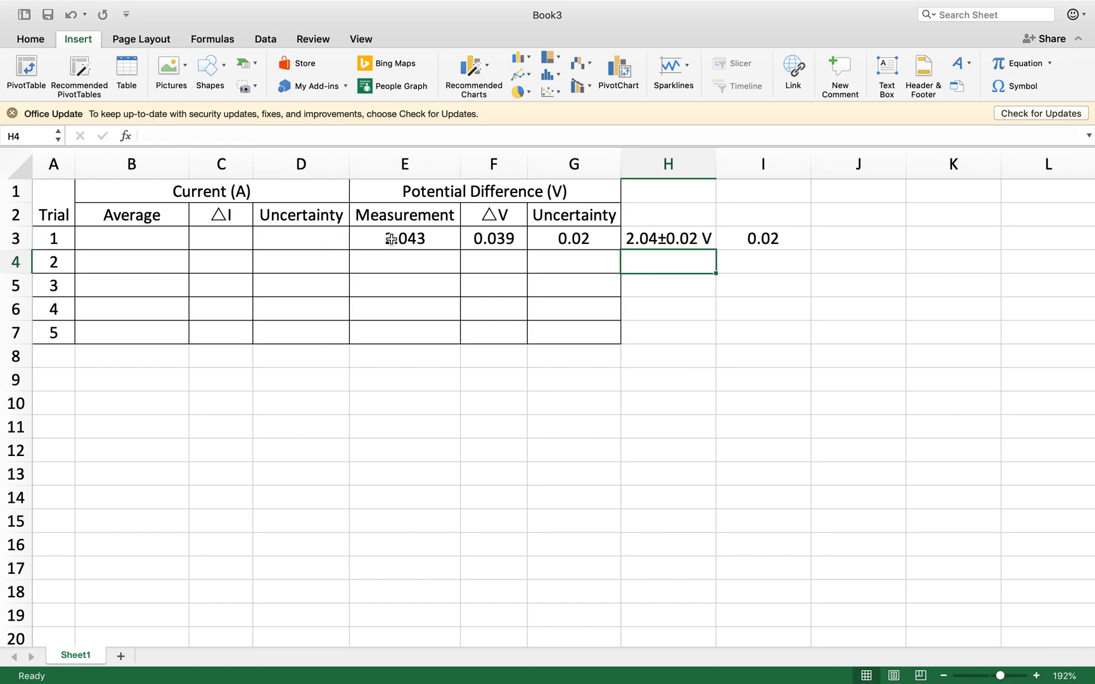
Clear the 2.04±0.02 V note and the 0.02 from H3 and I3
drag(403, 238, 572, 262)
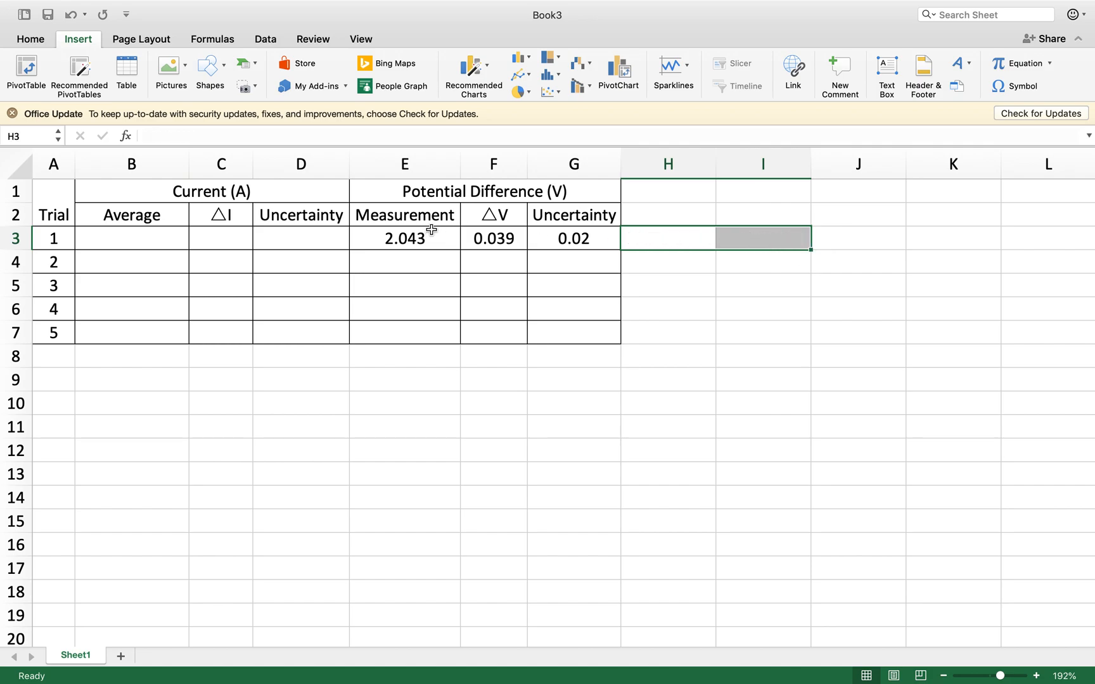
click(403, 238)
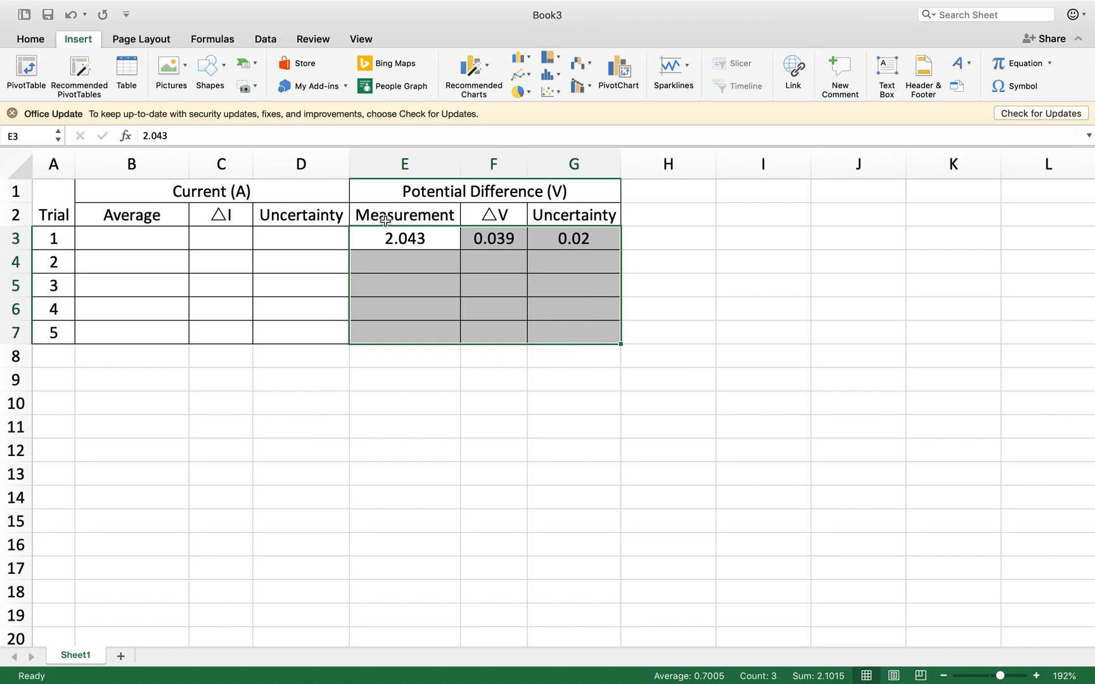
drag(403, 238, 422, 420)
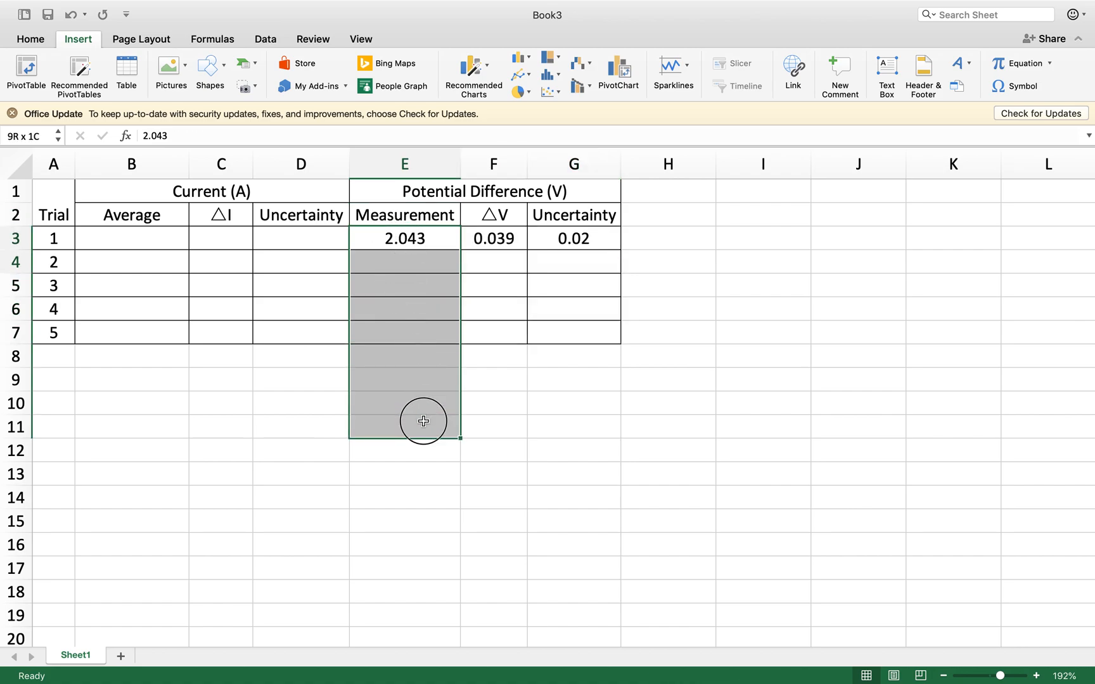
Rename the Measurement heading in E2 to Average
click(402, 214)
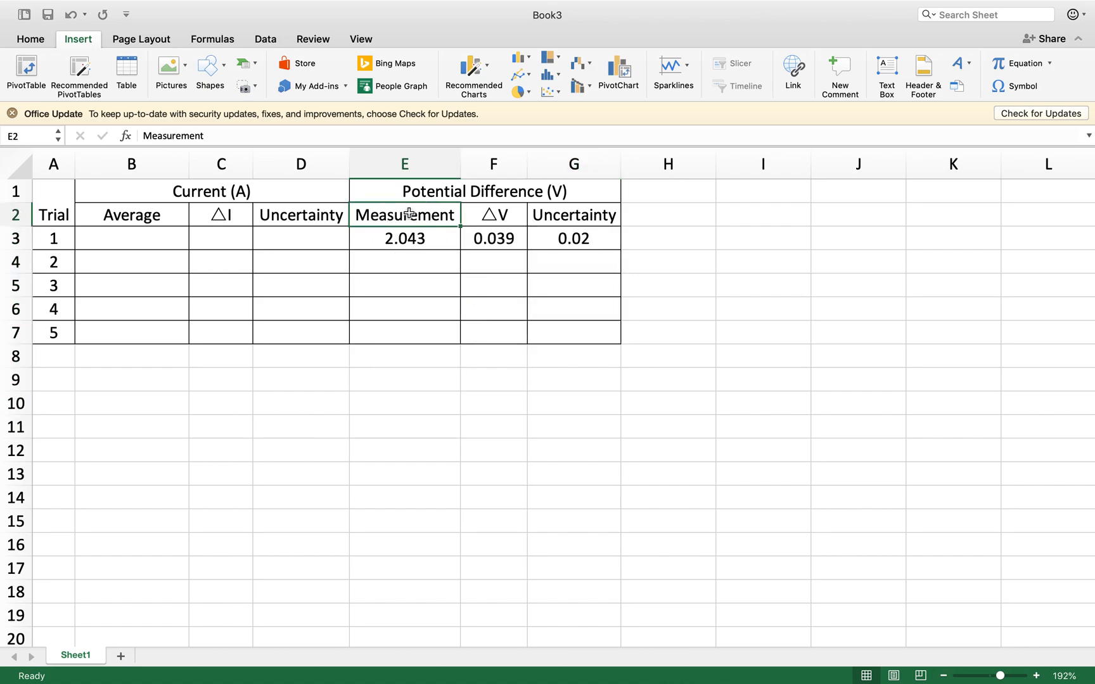
text(Average)
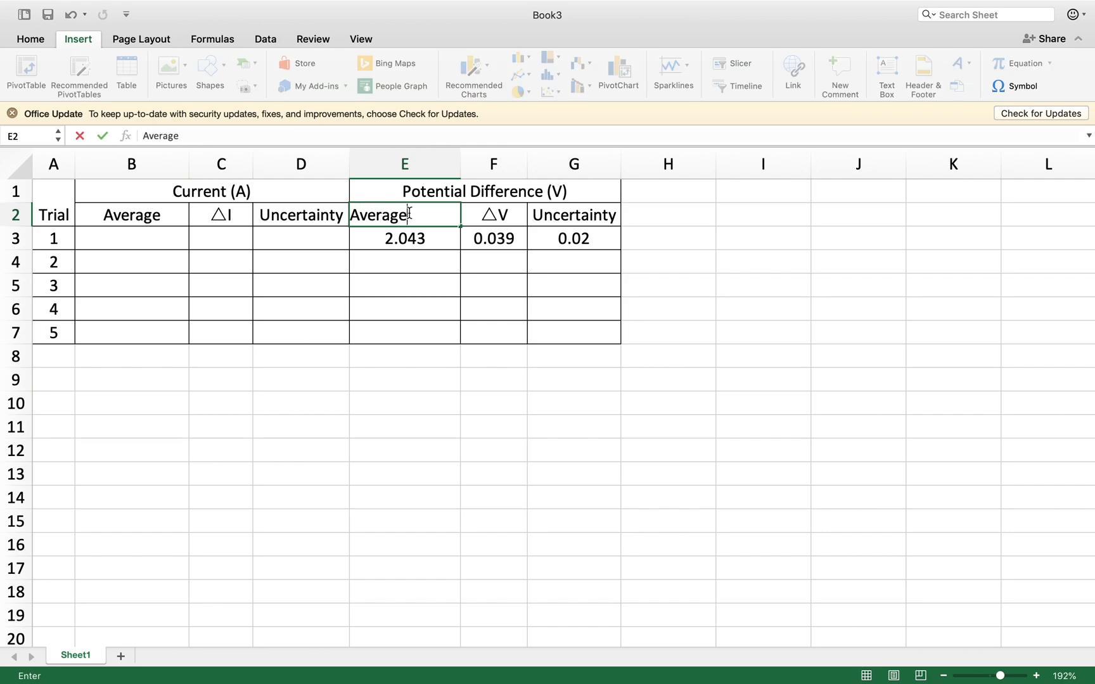
click(493, 216)
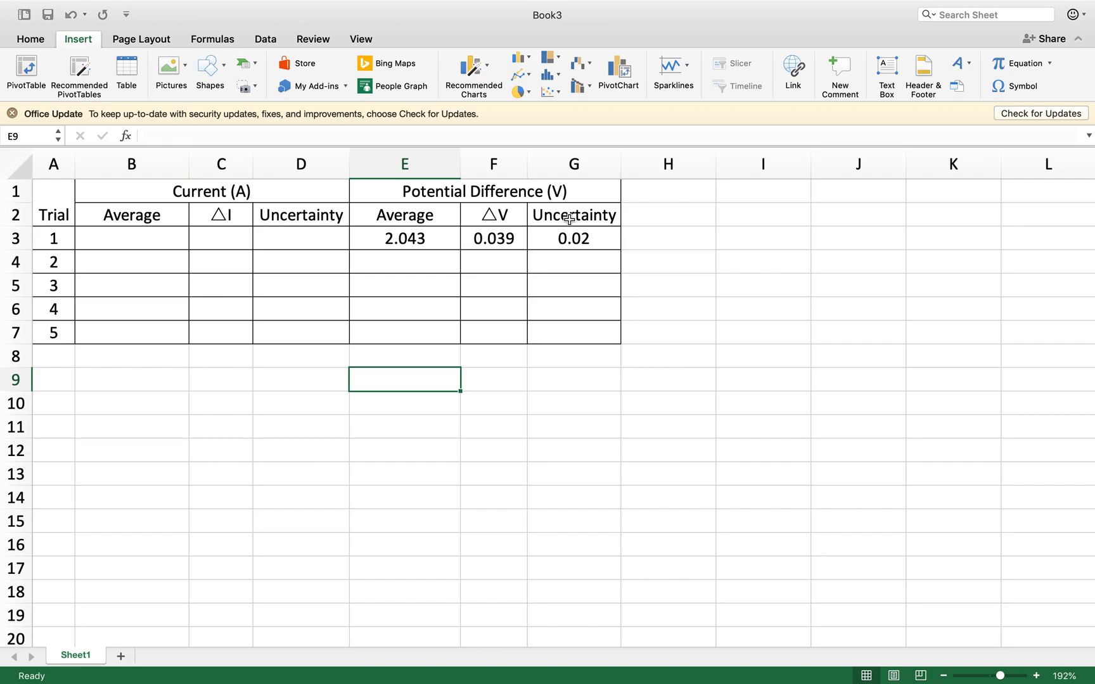
mouse_move(575, 360)
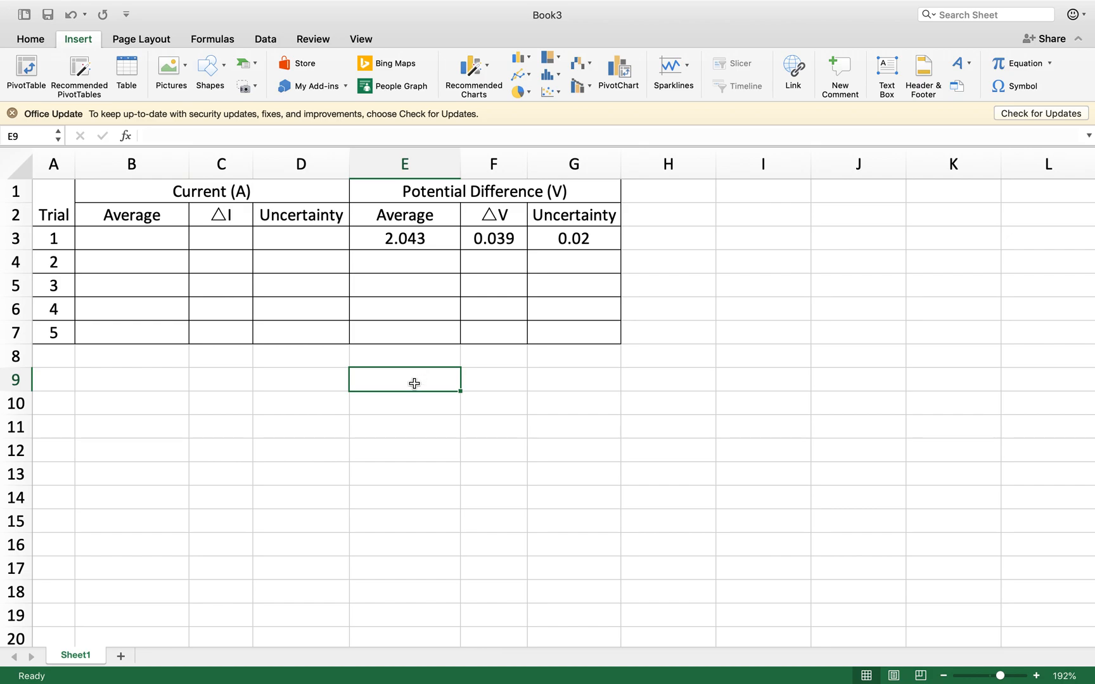
mouse_move(418, 380)
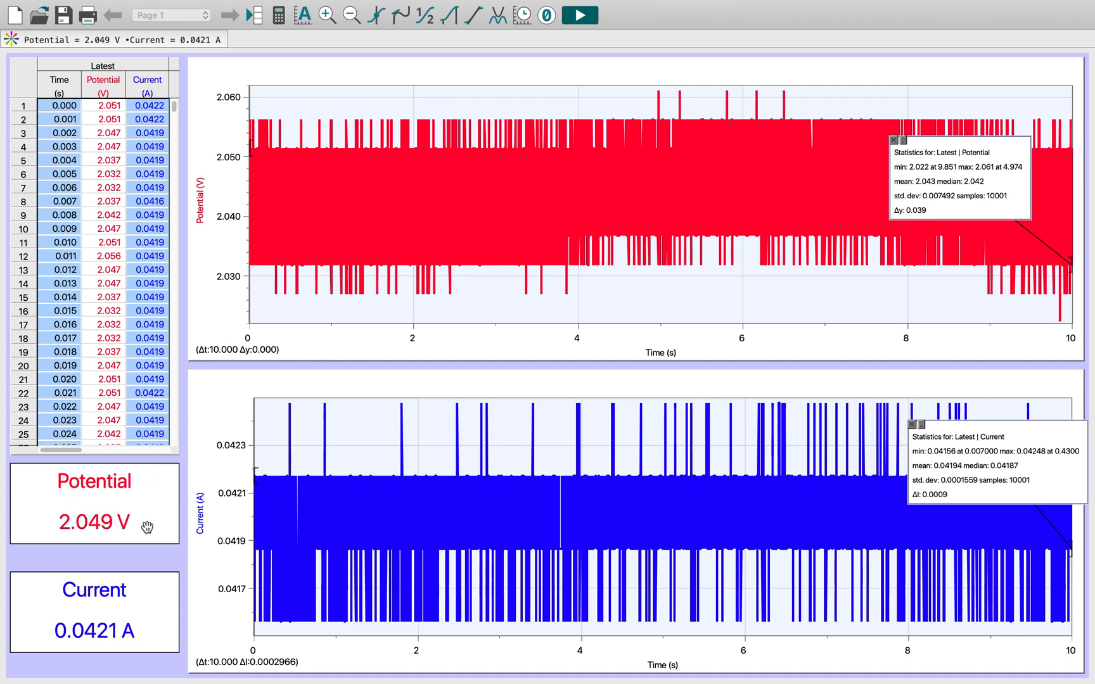
mouse_move(610, 290)
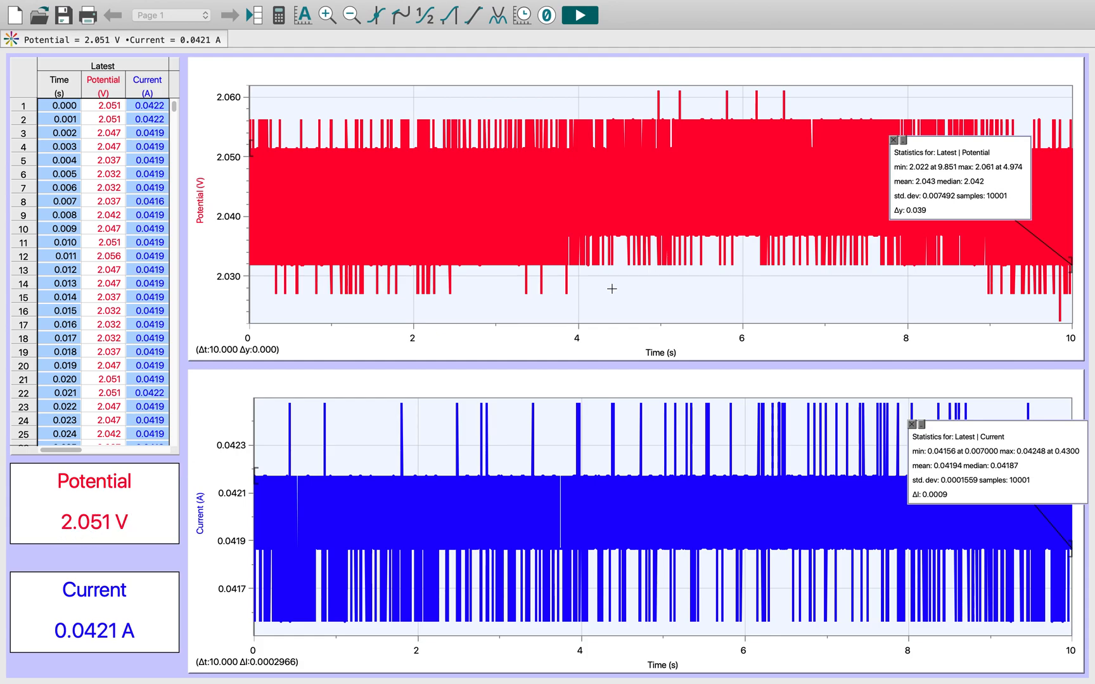